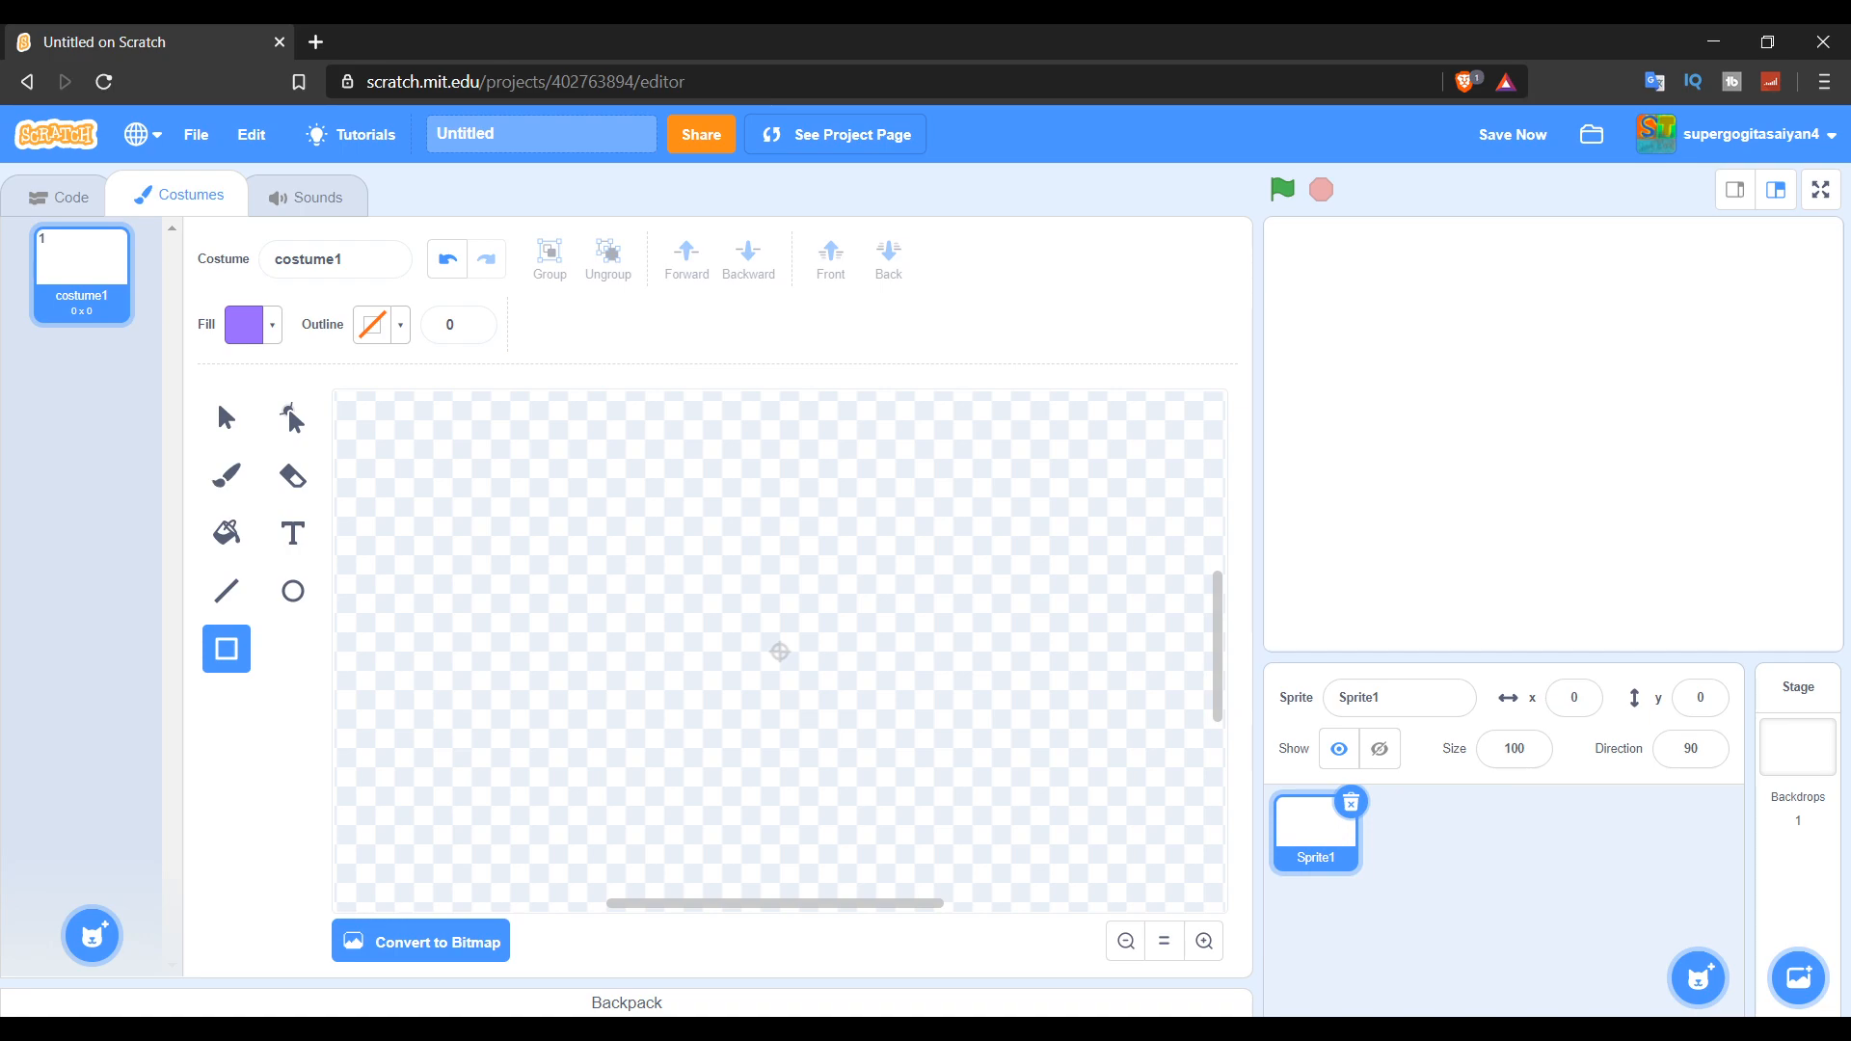
pyautogui.moveTo(404, 493)
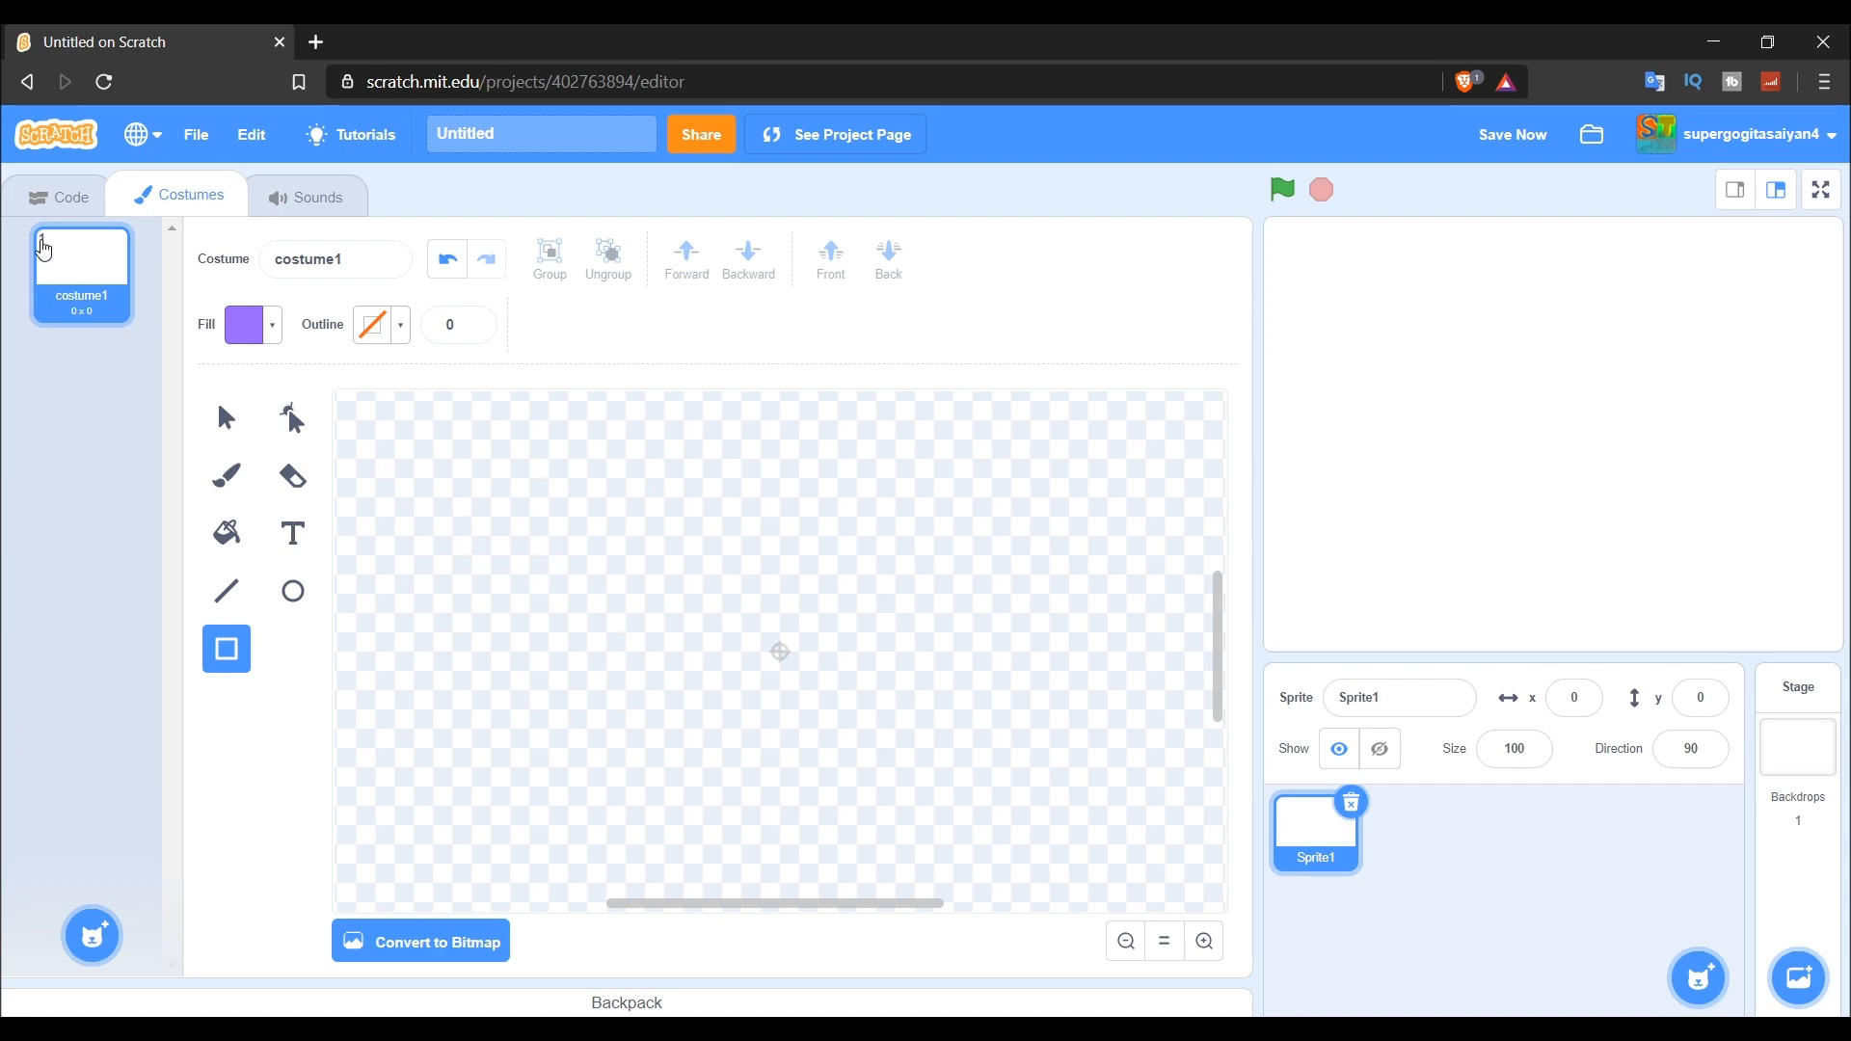
# Show the Looks block category in the sprite's code area.
pyautogui.click(58, 196)
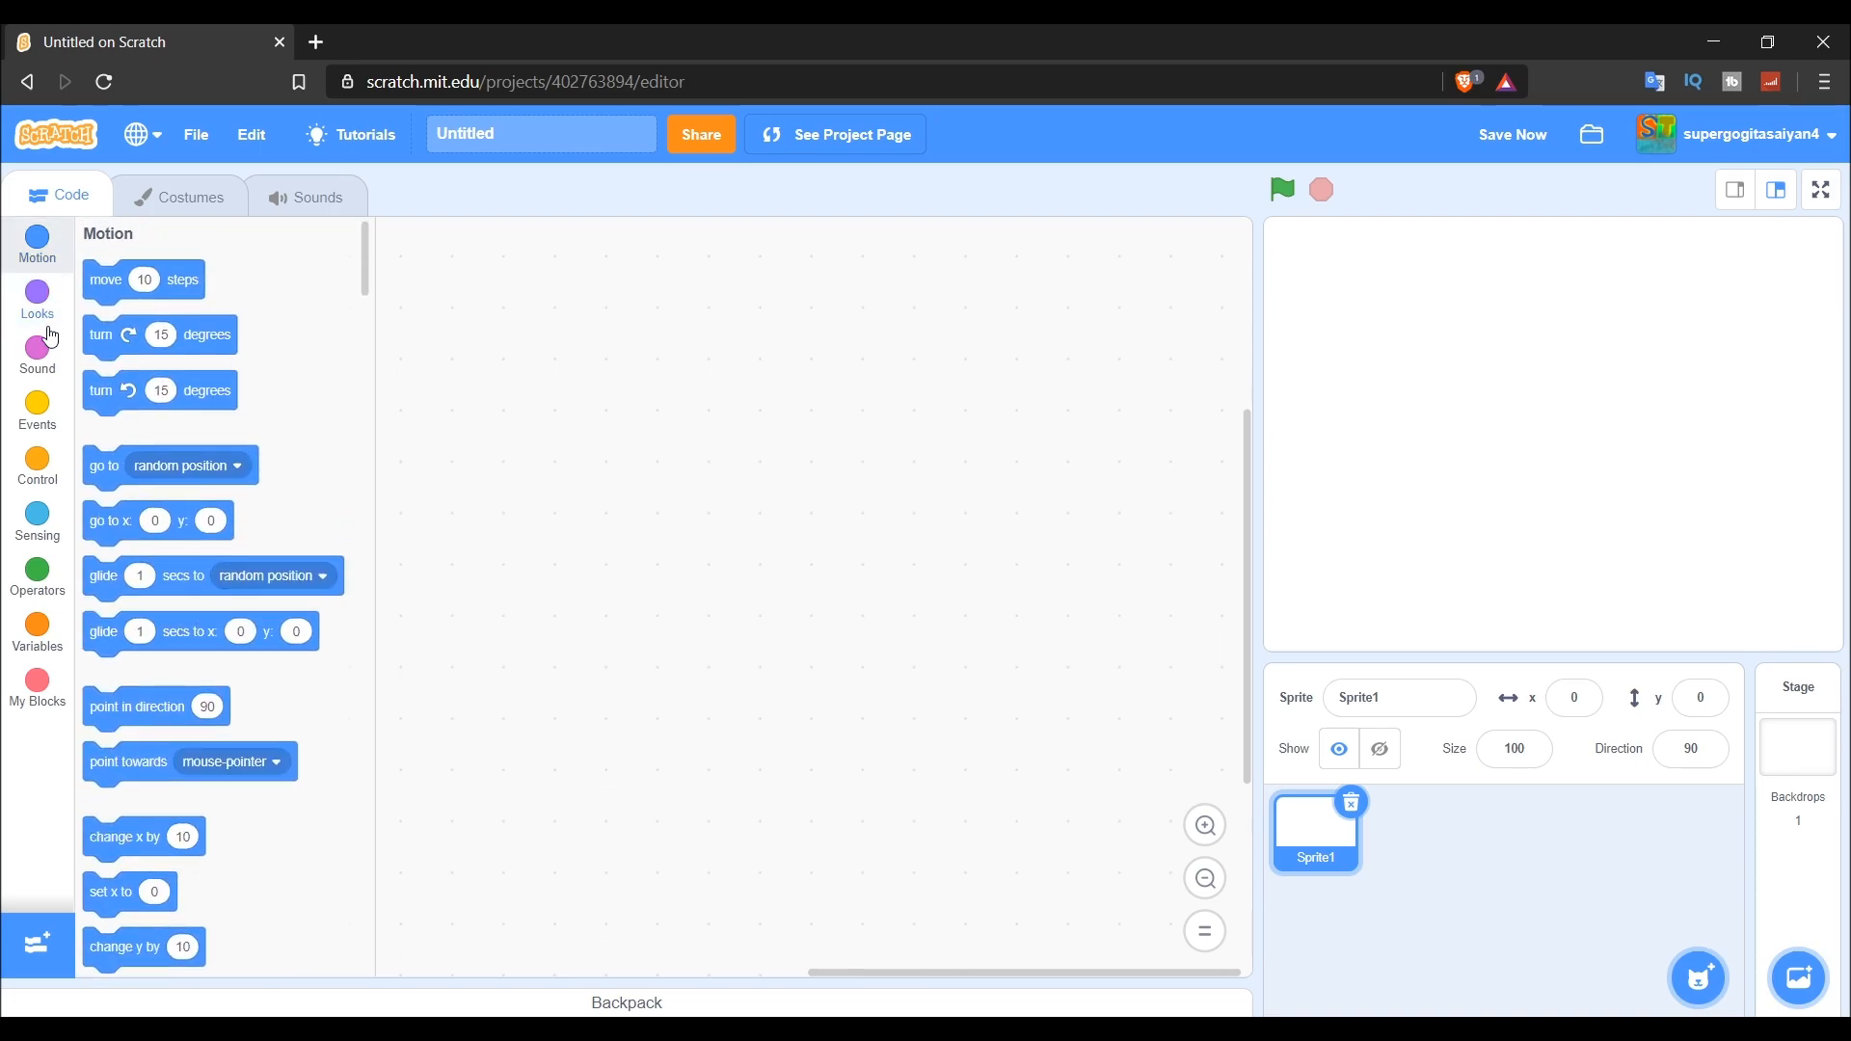
pyautogui.click(37, 293)
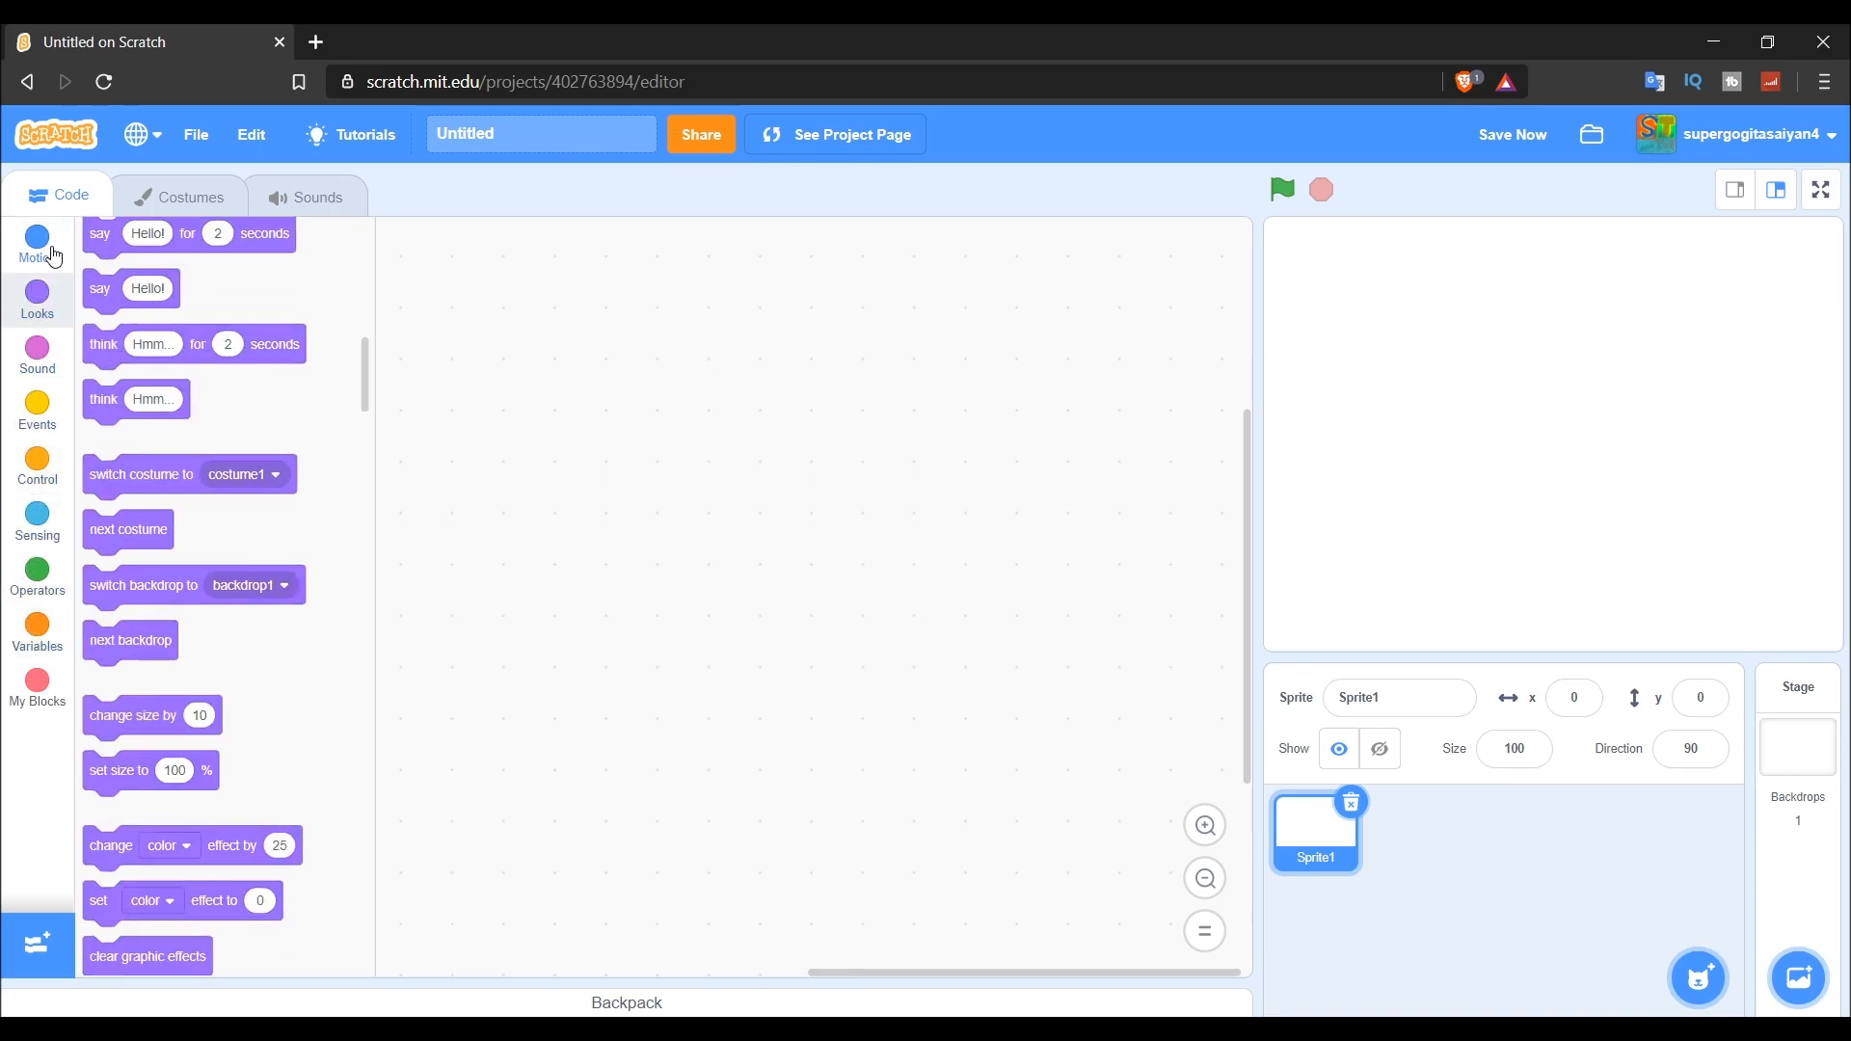
# In the Costumes editor, set the fill colour to green for the rectangle.
pyautogui.click(189, 196)
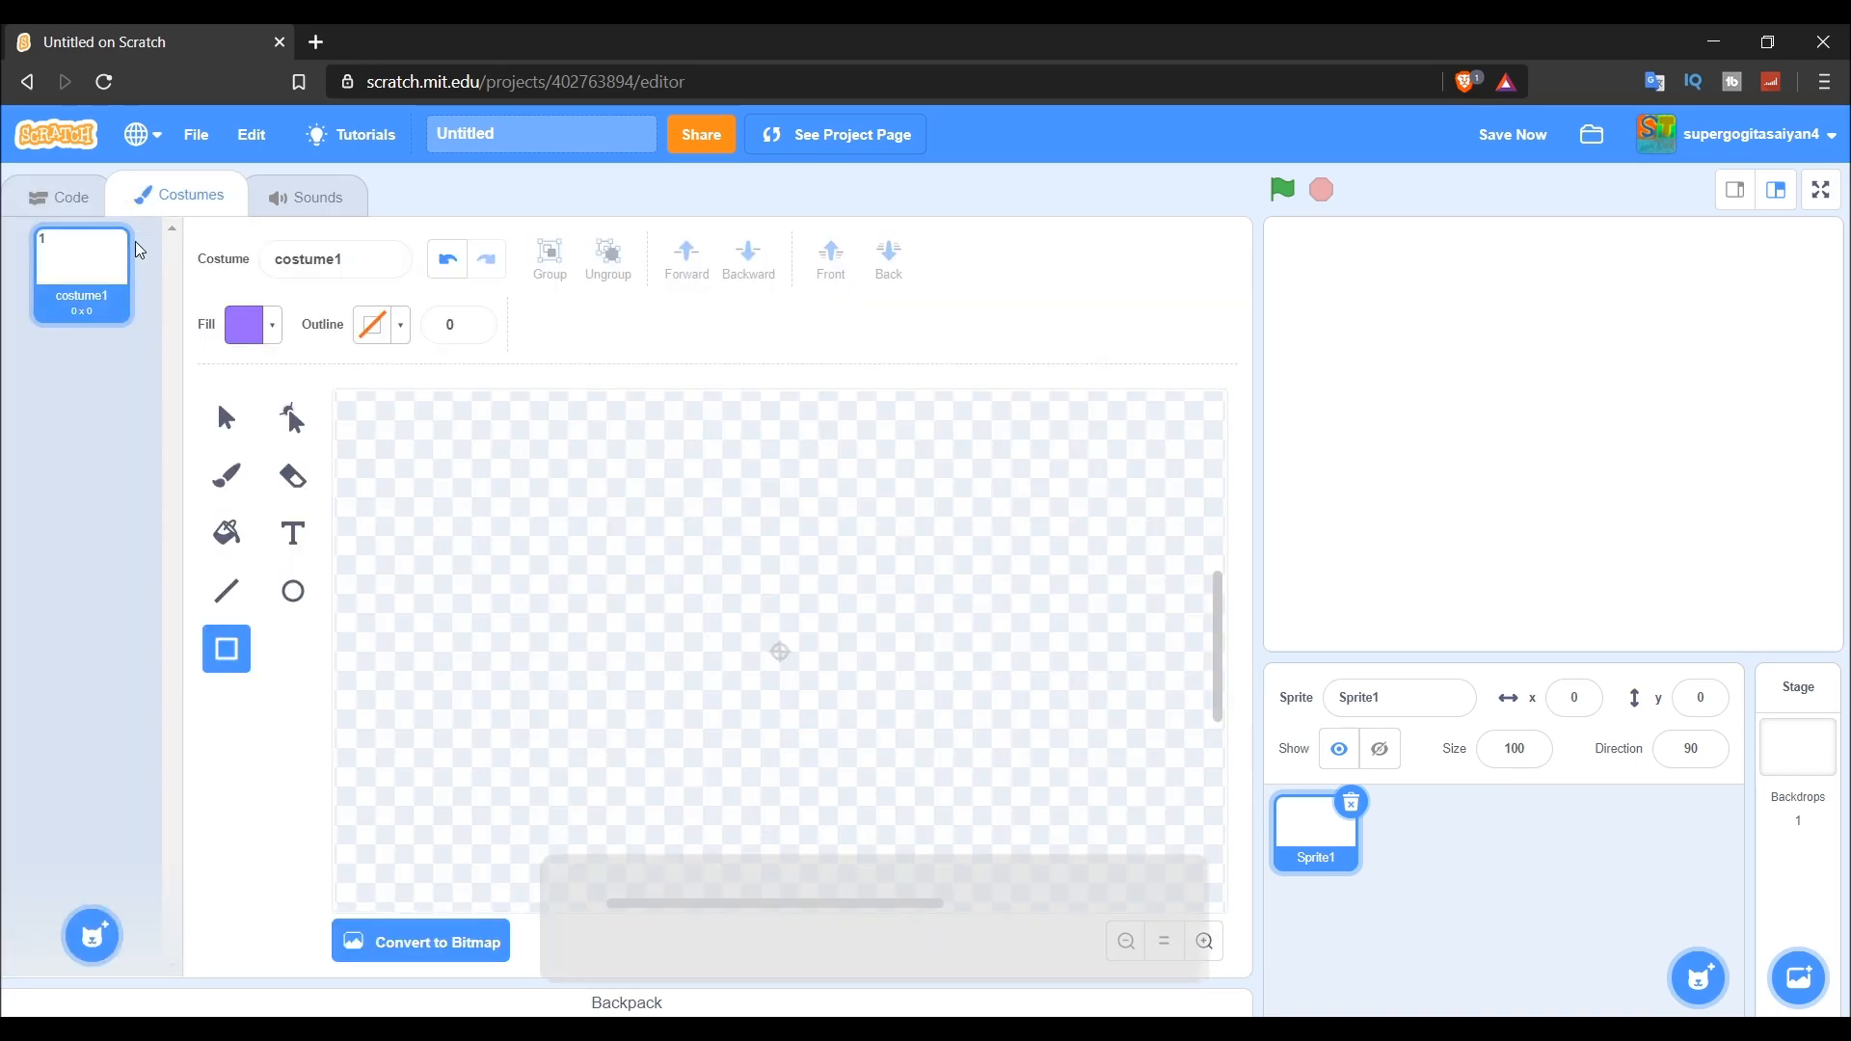
pyautogui.click(243, 325)
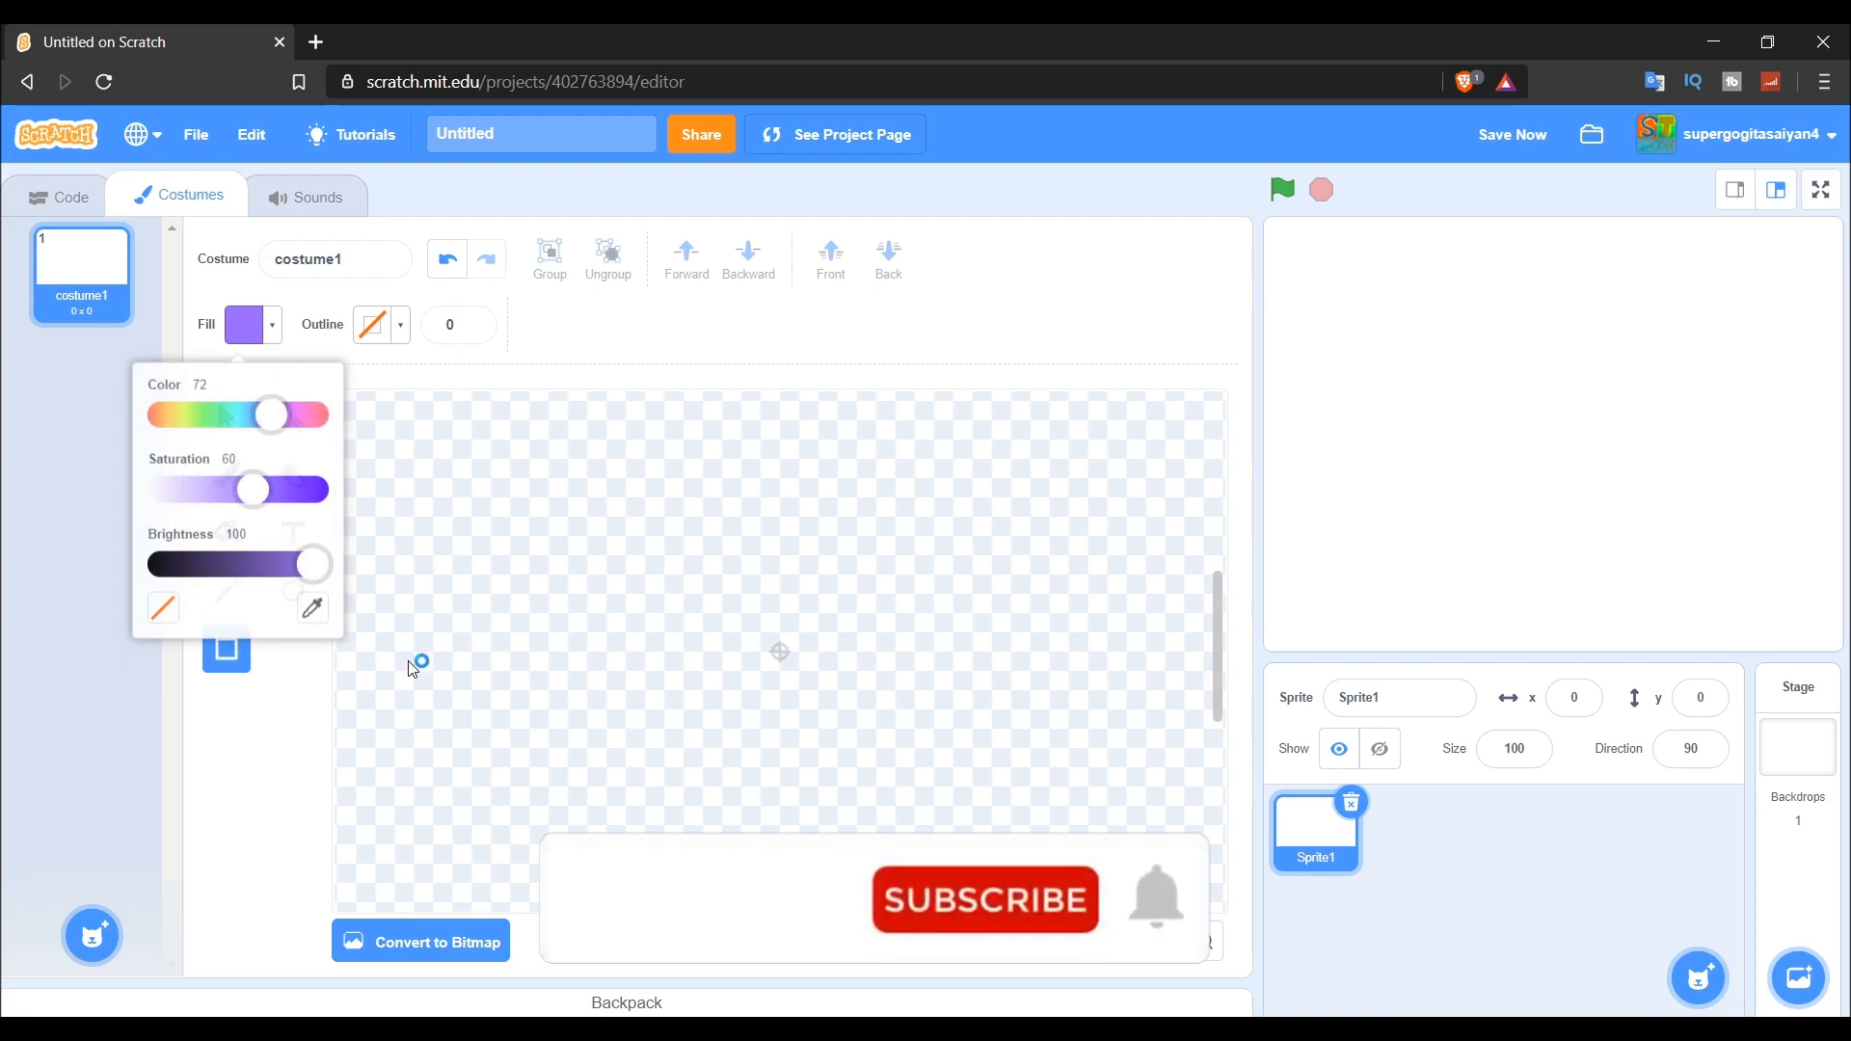
pyautogui.moveTo(269, 412); pyautogui.dragTo(224, 409)
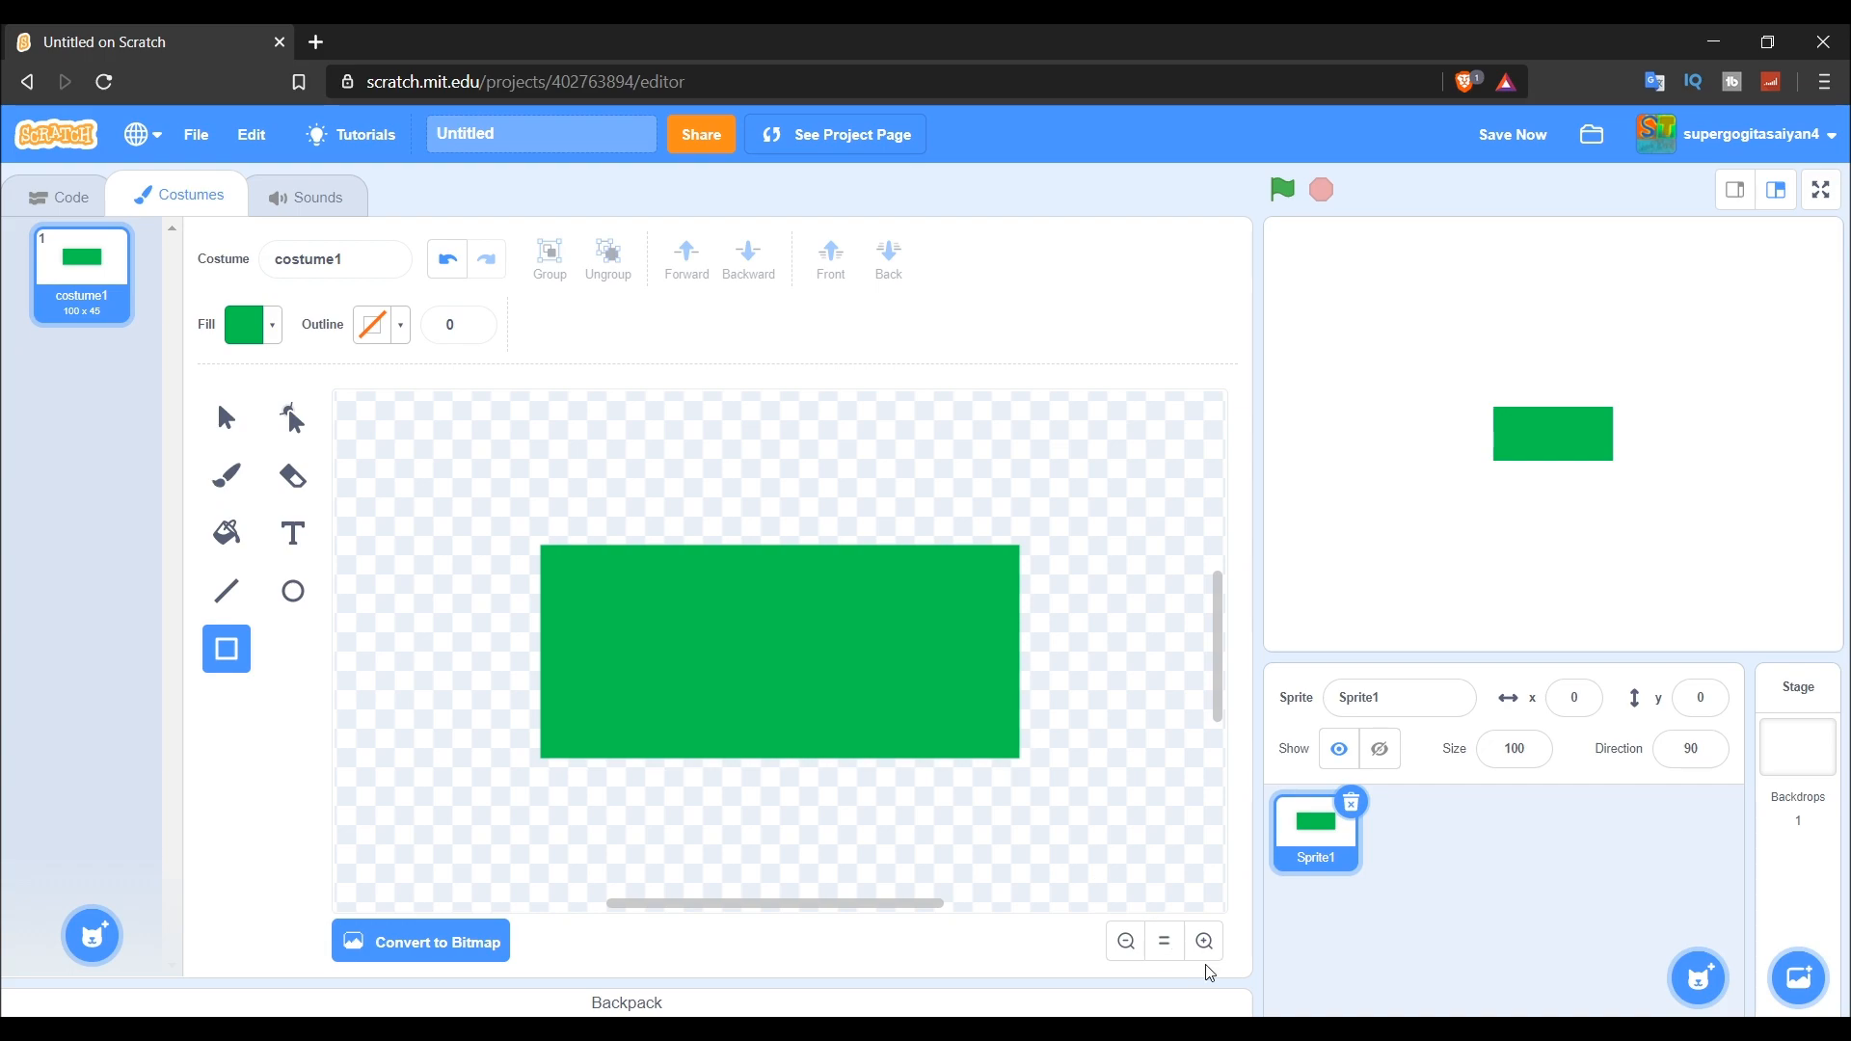
# Zoom in, select the rectangle with Reshape, and undo the accidental triangle distortion.
pyautogui.click(1202, 941)
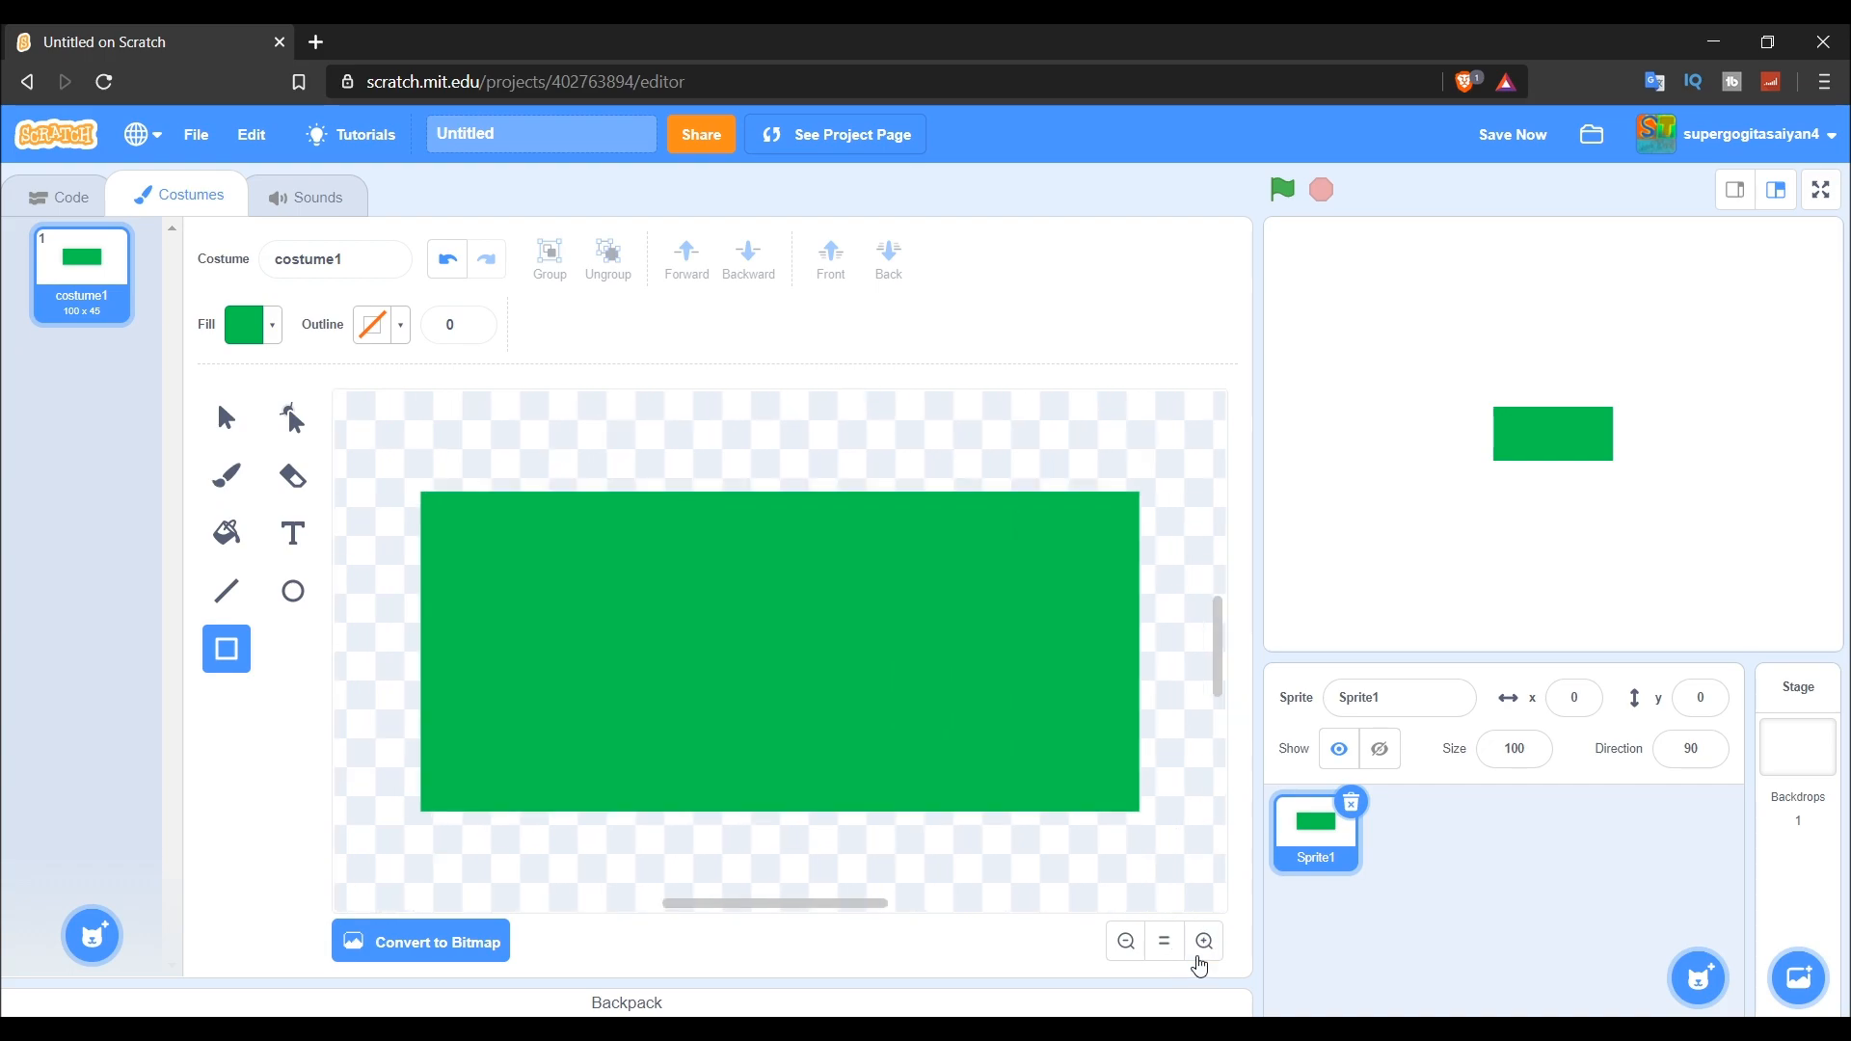
pyautogui.moveTo(290, 421)
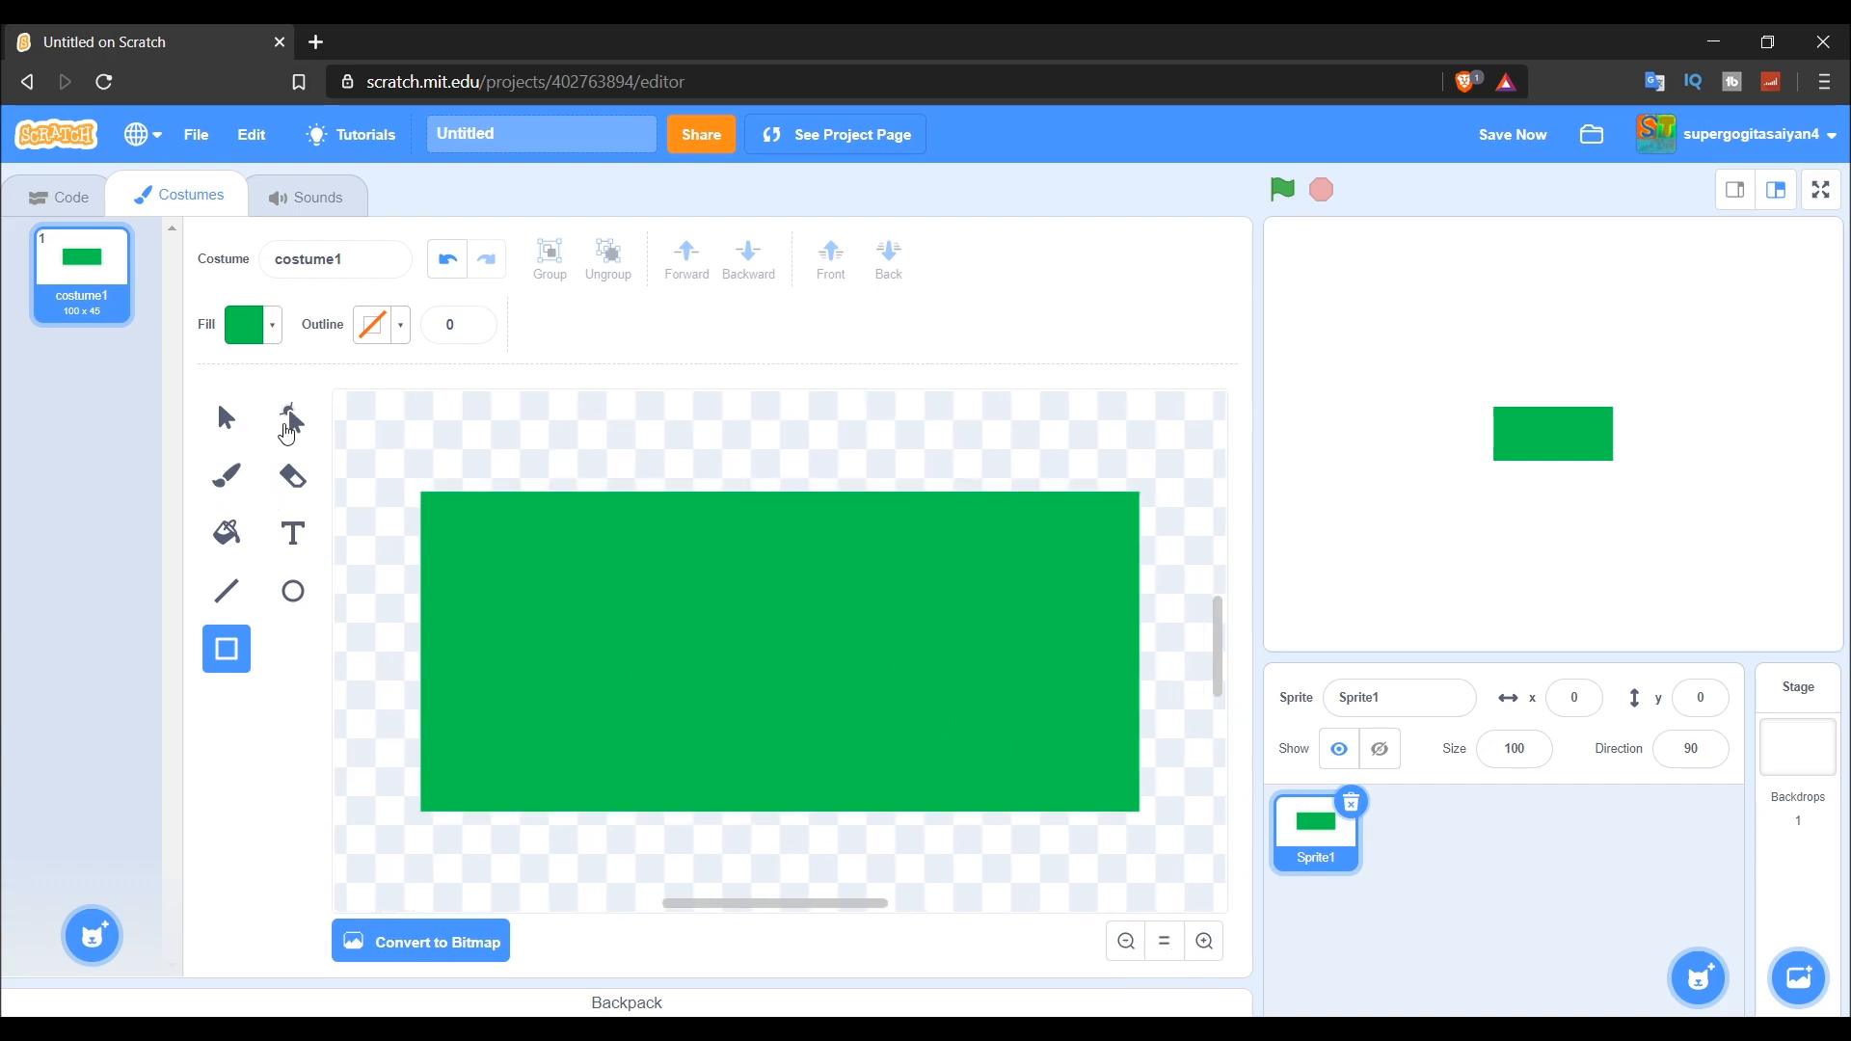
pyautogui.click(291, 418)
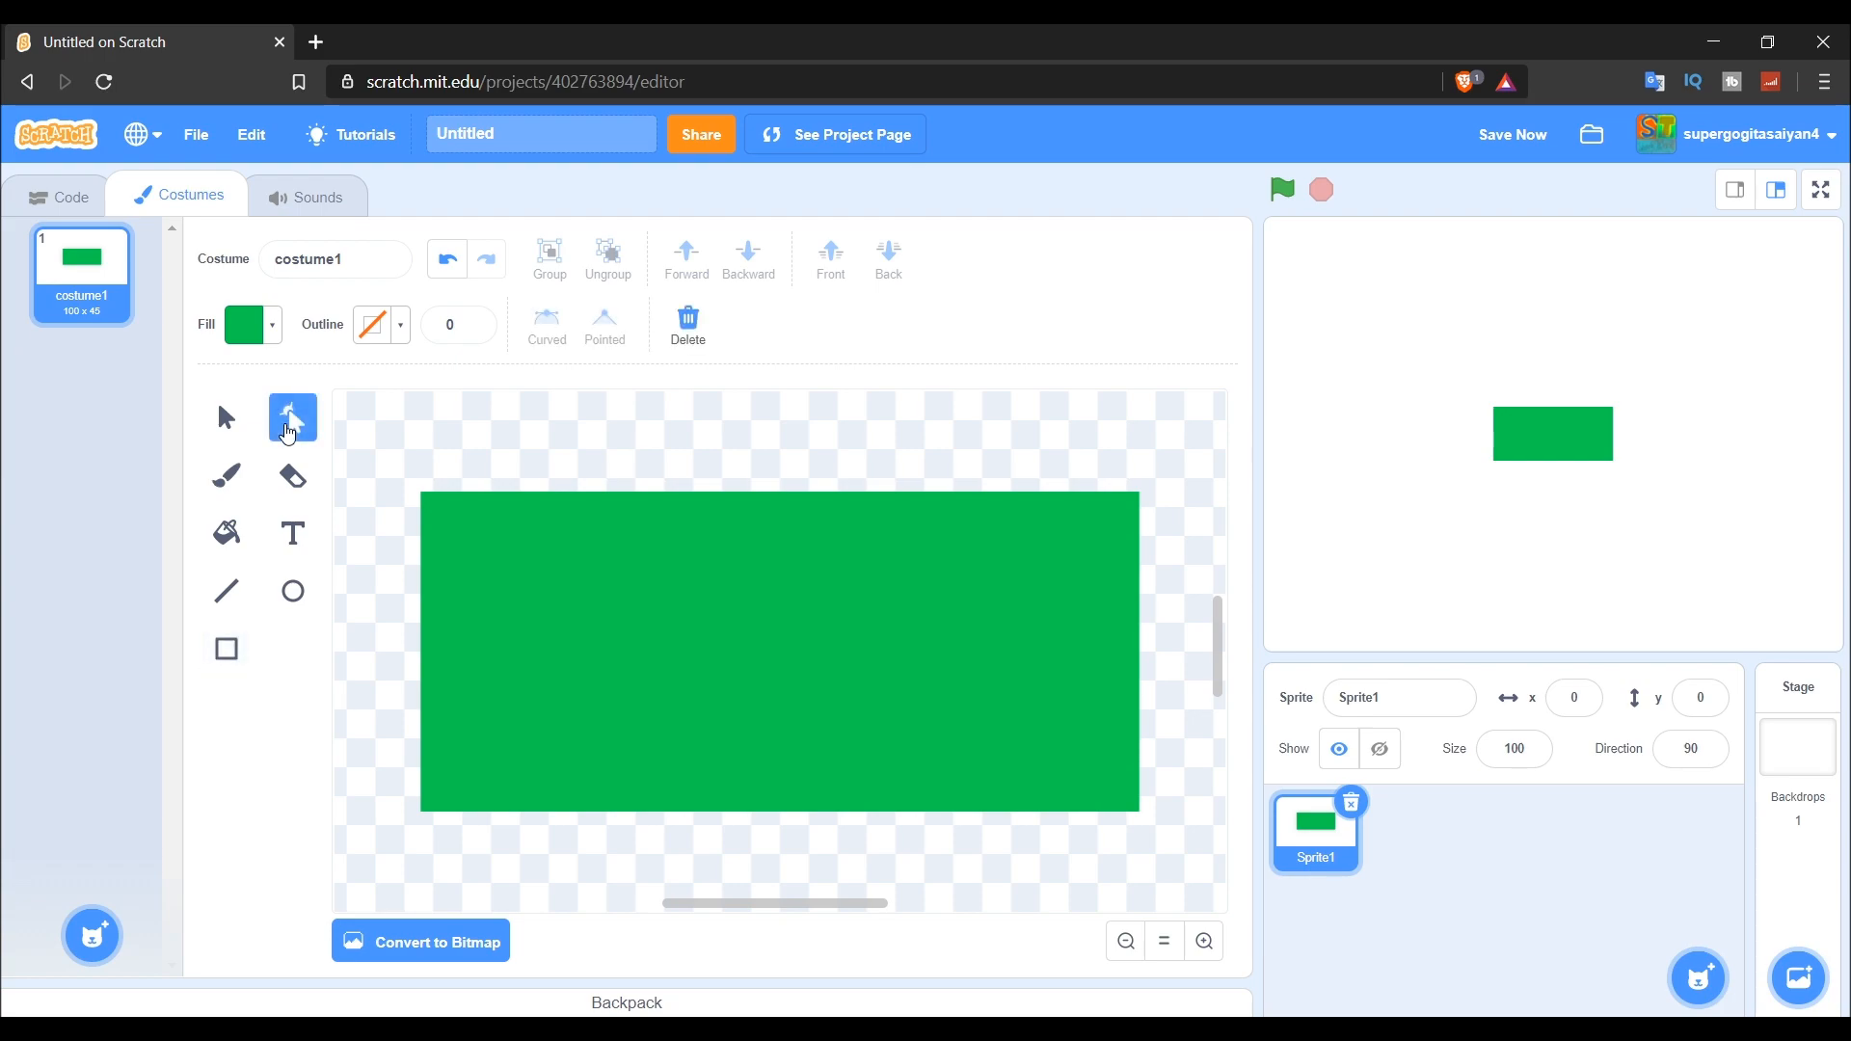
pyautogui.moveTo(403, 951)
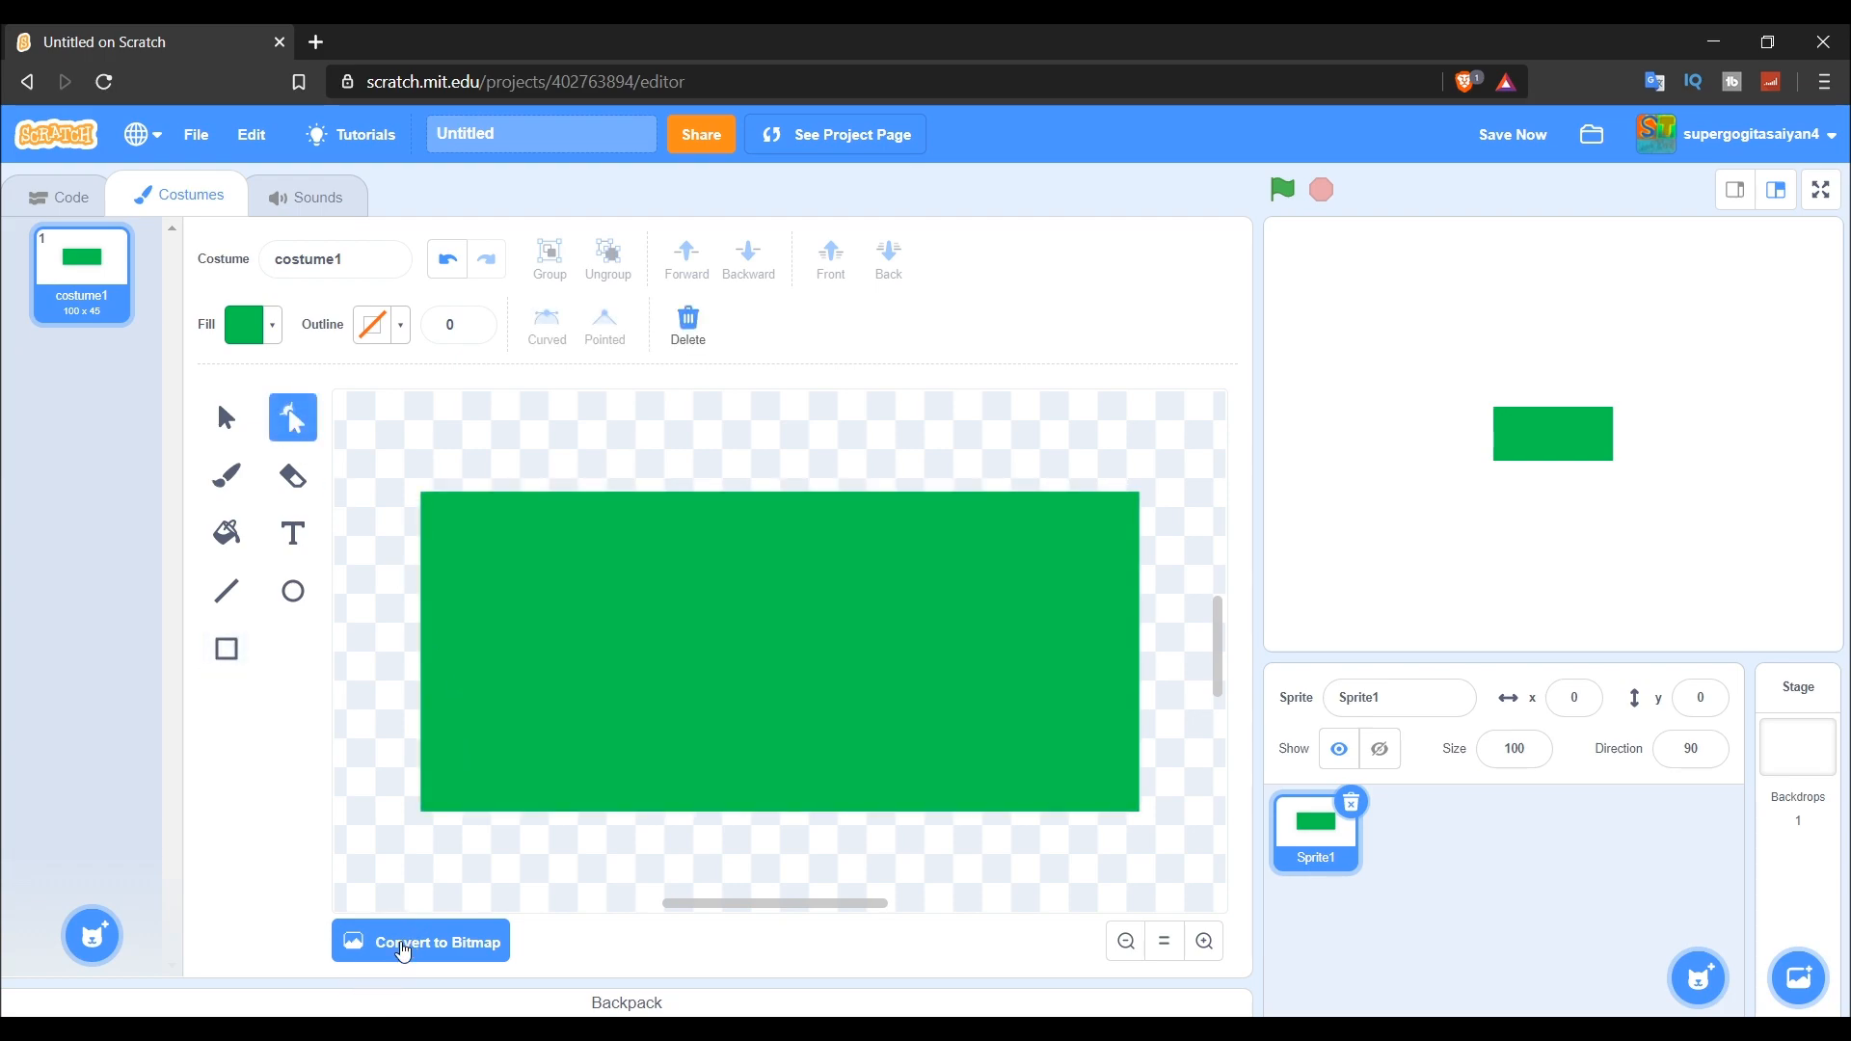
pyautogui.moveTo(887, 600)
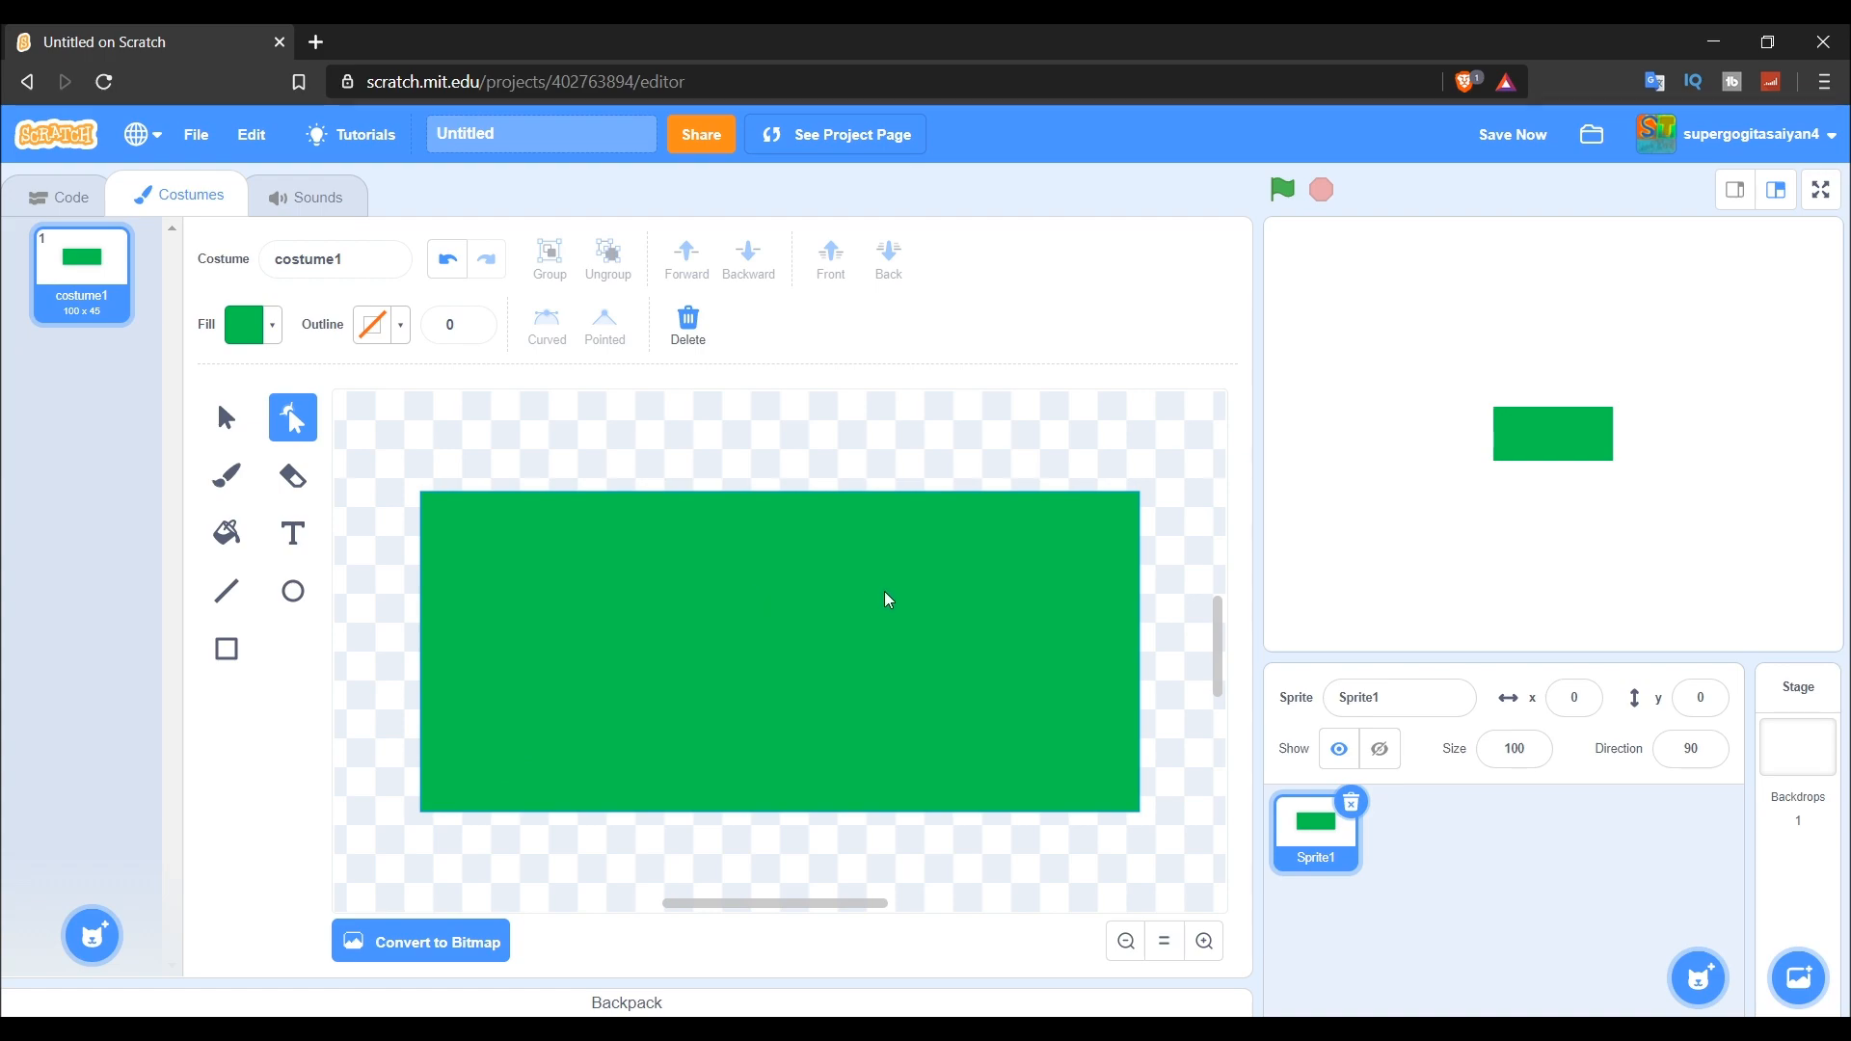
pyautogui.moveTo(737, 608)
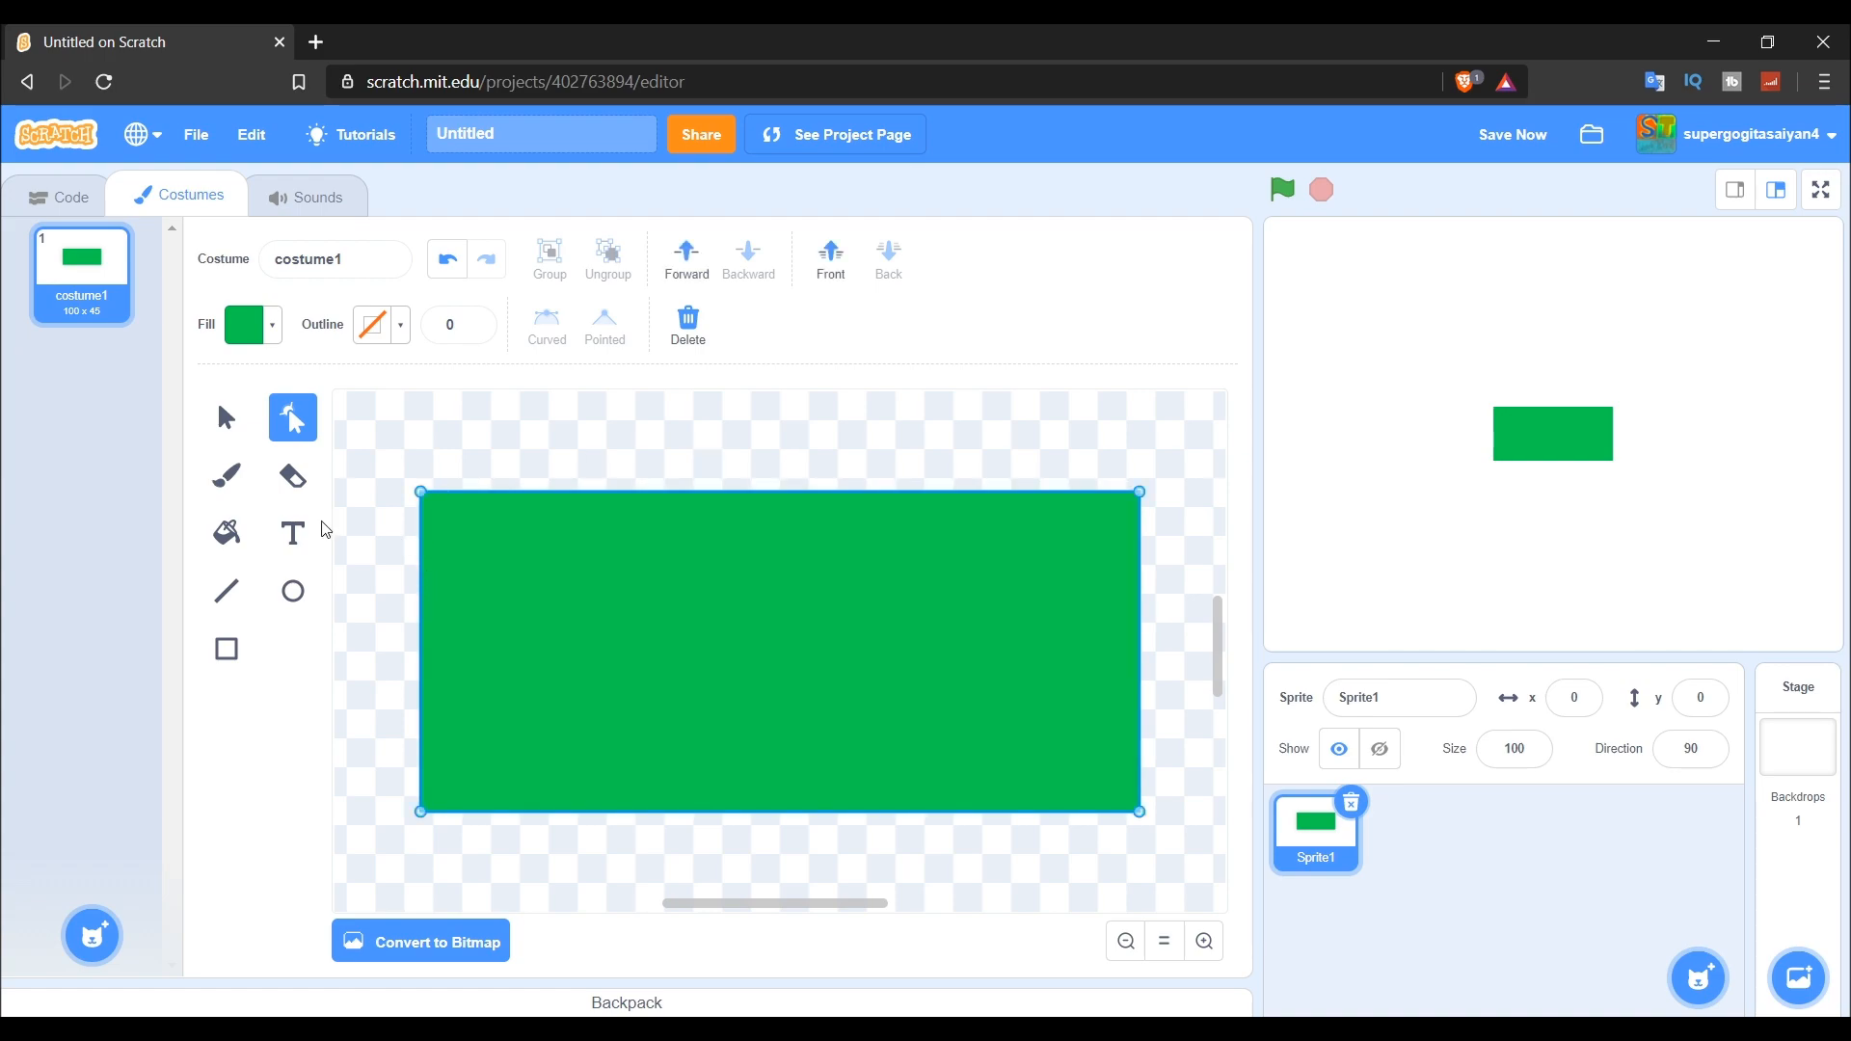
pyautogui.moveTo(1140, 830)
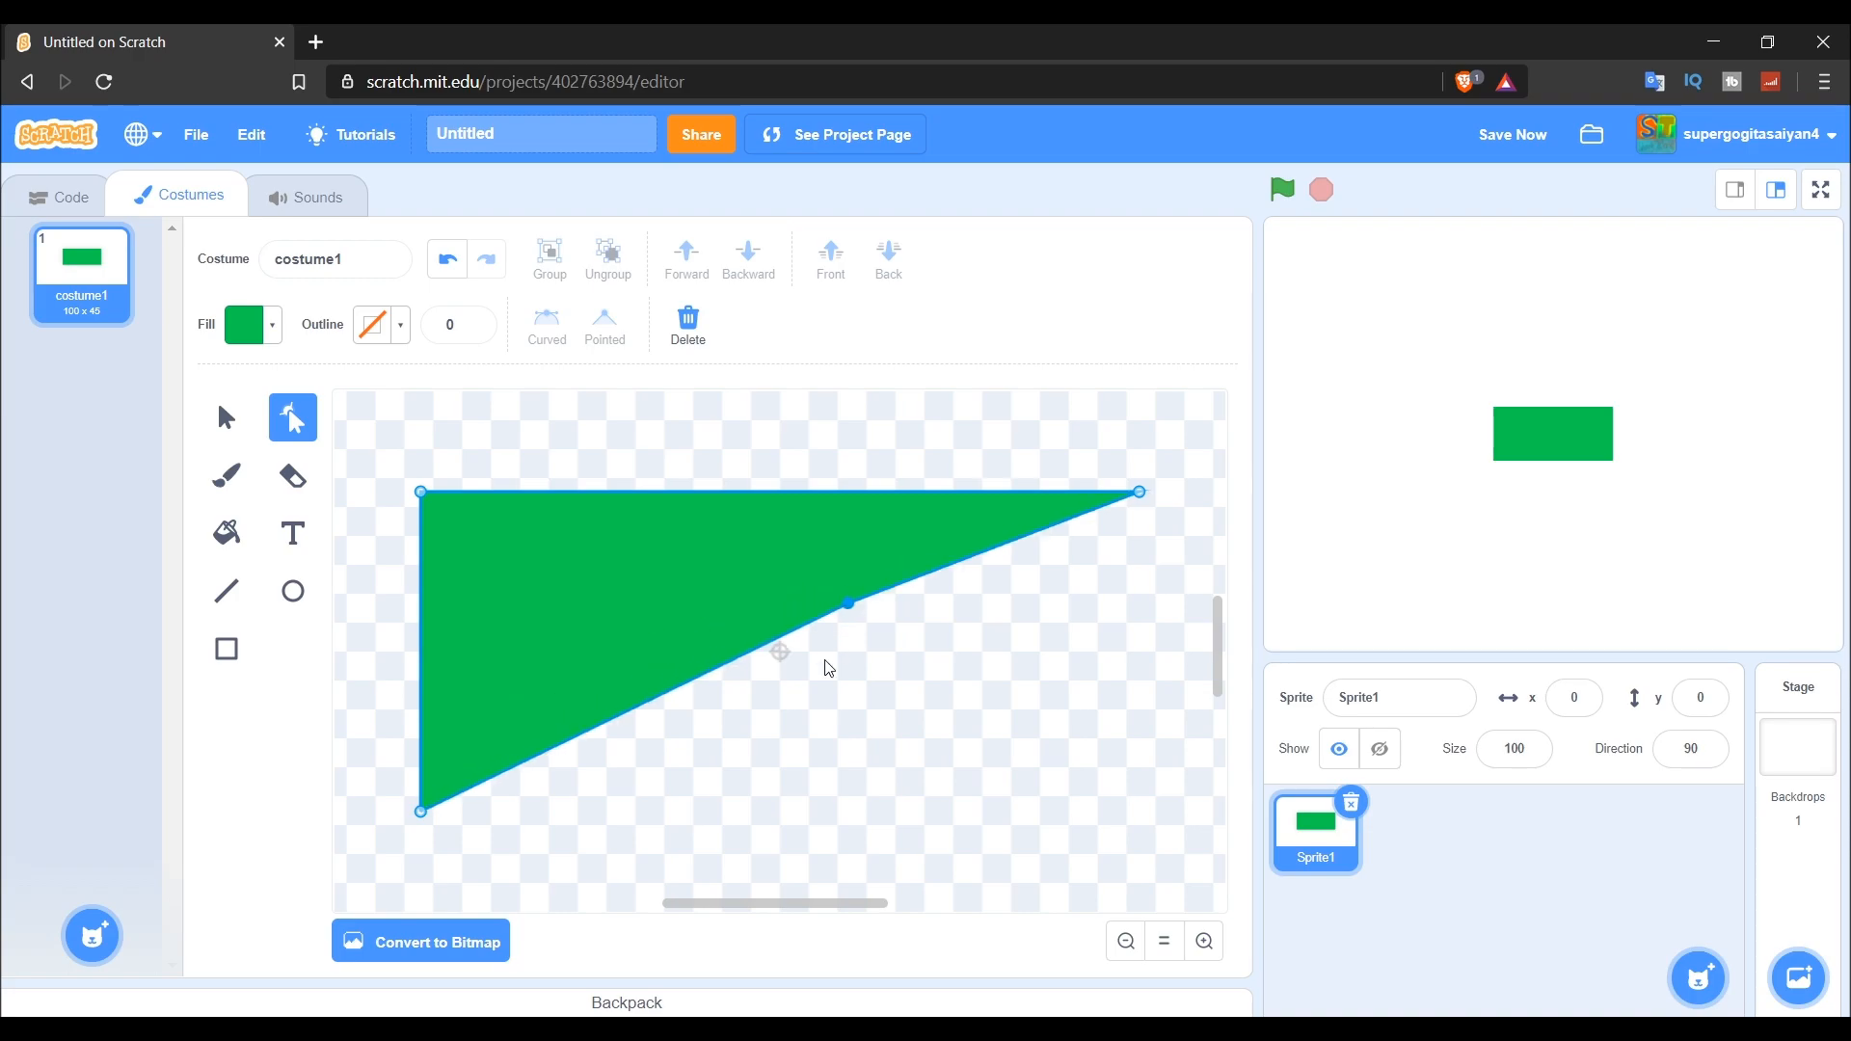
pyautogui.click(446, 259)
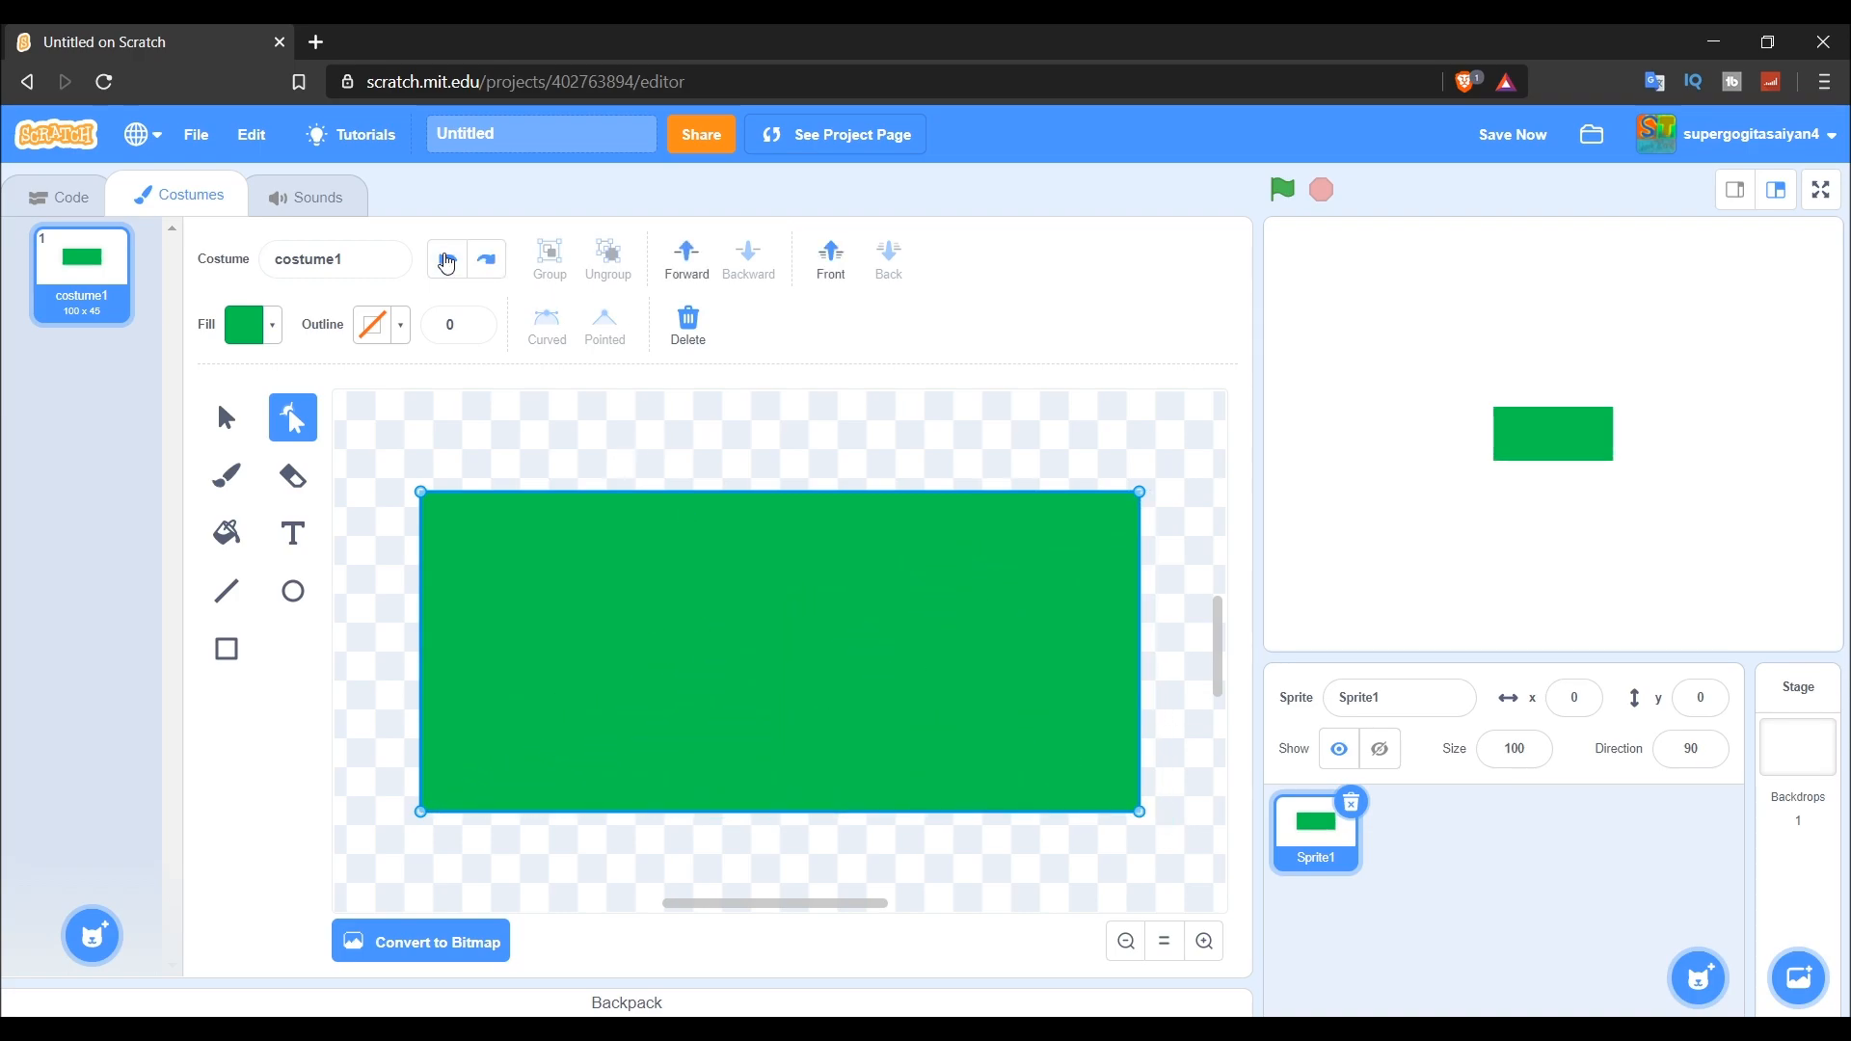
pyautogui.moveTo(1203, 941)
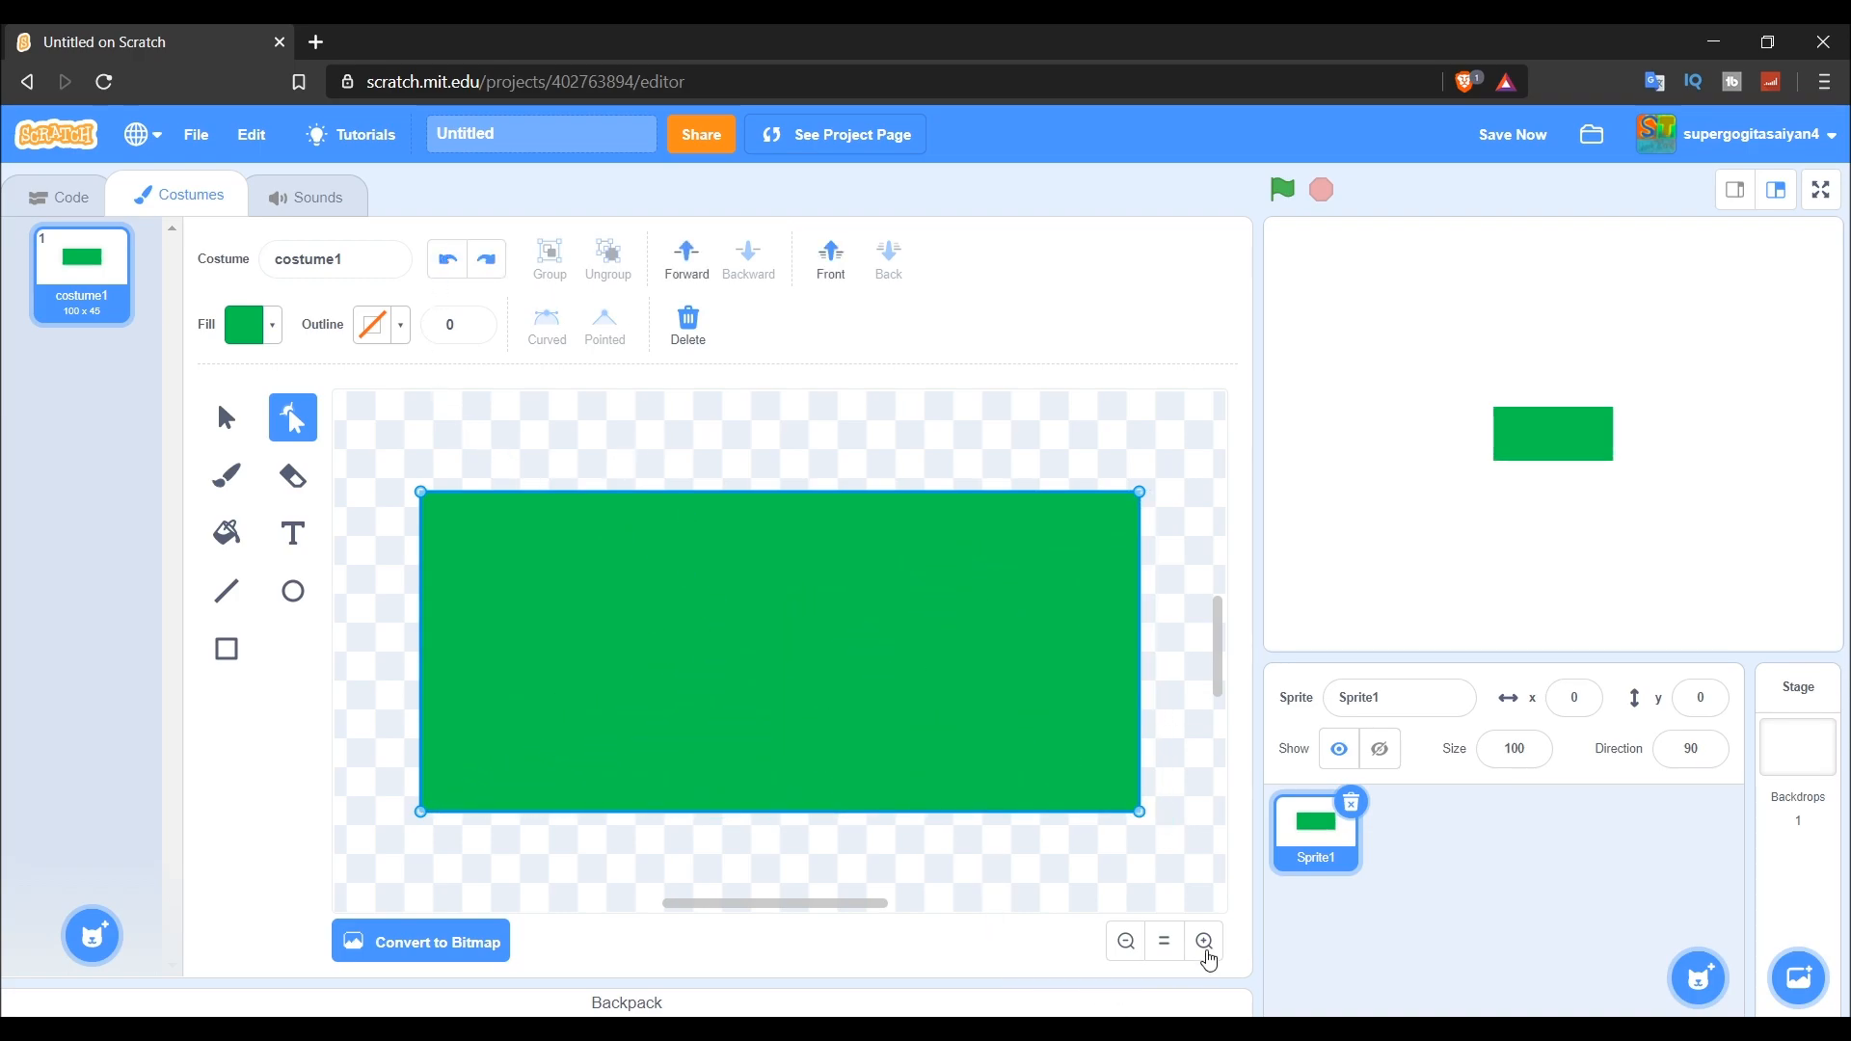
# Zoom further into the green rectangle to reach its corner points.
pyautogui.click(1203, 941)
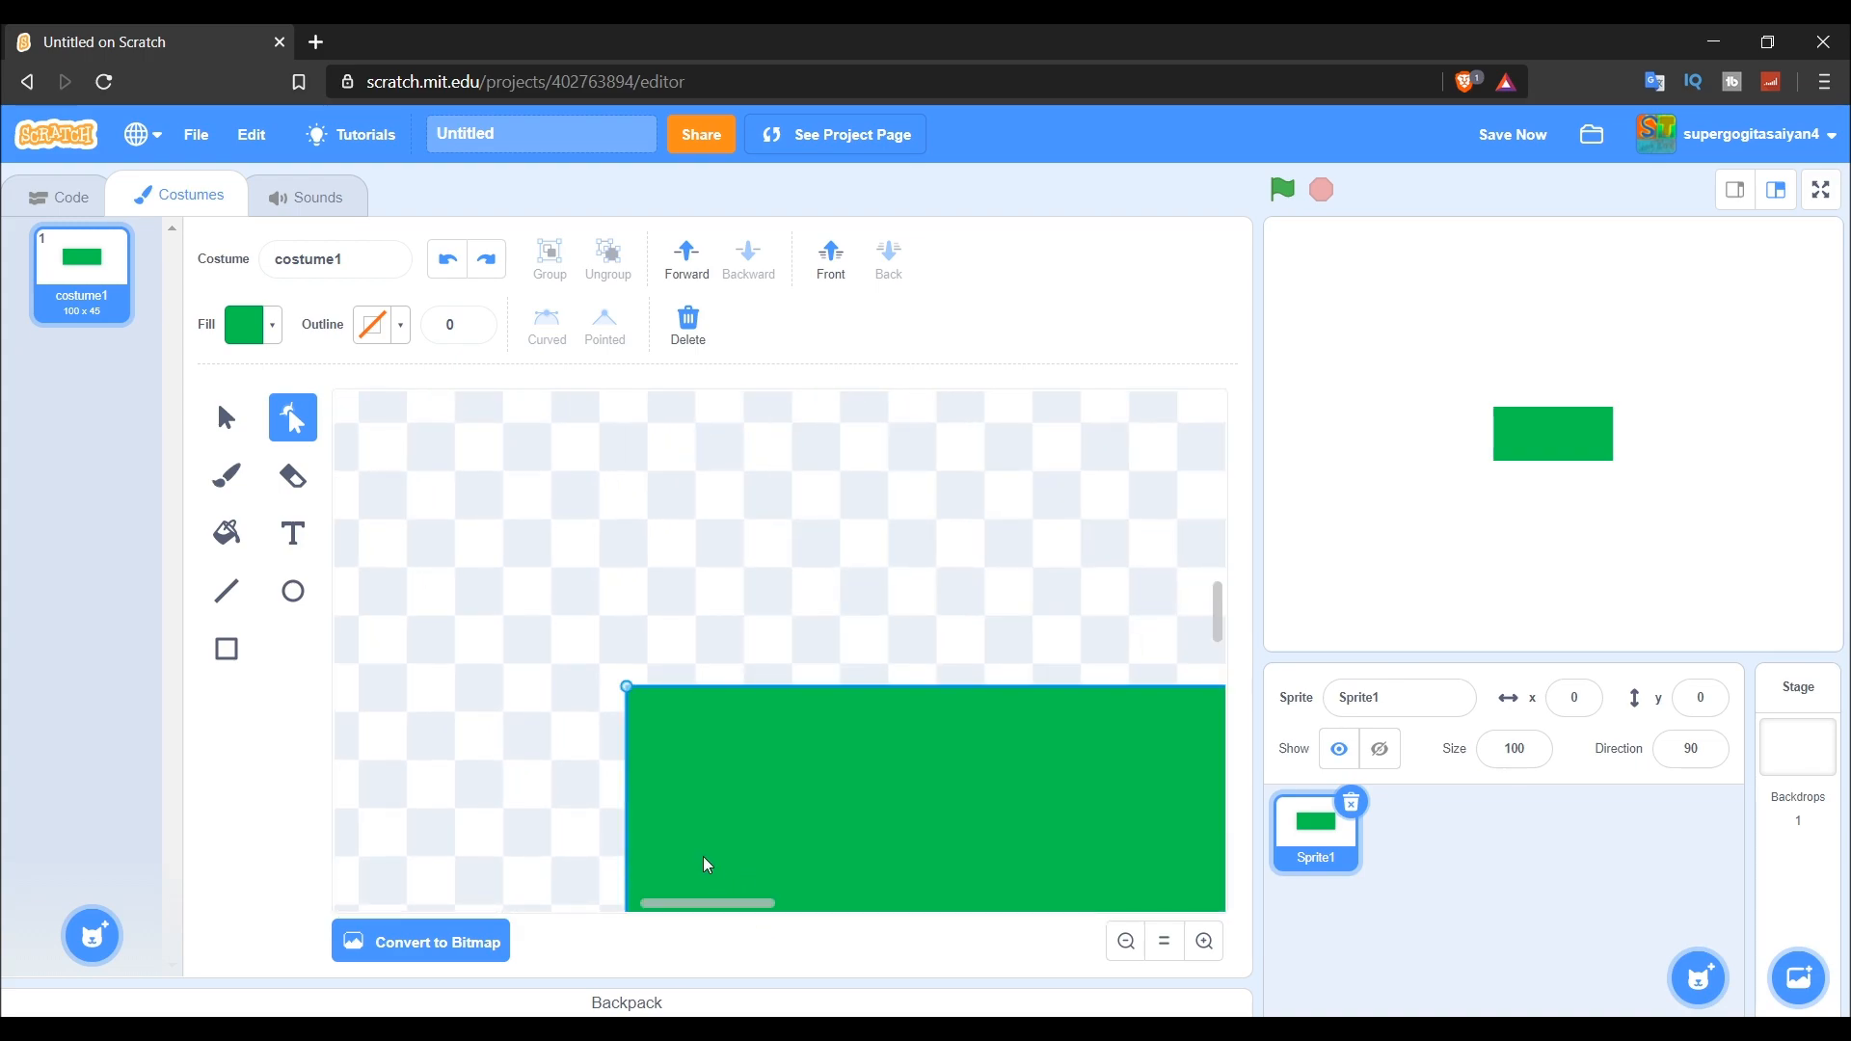
pyautogui.scroll(3)
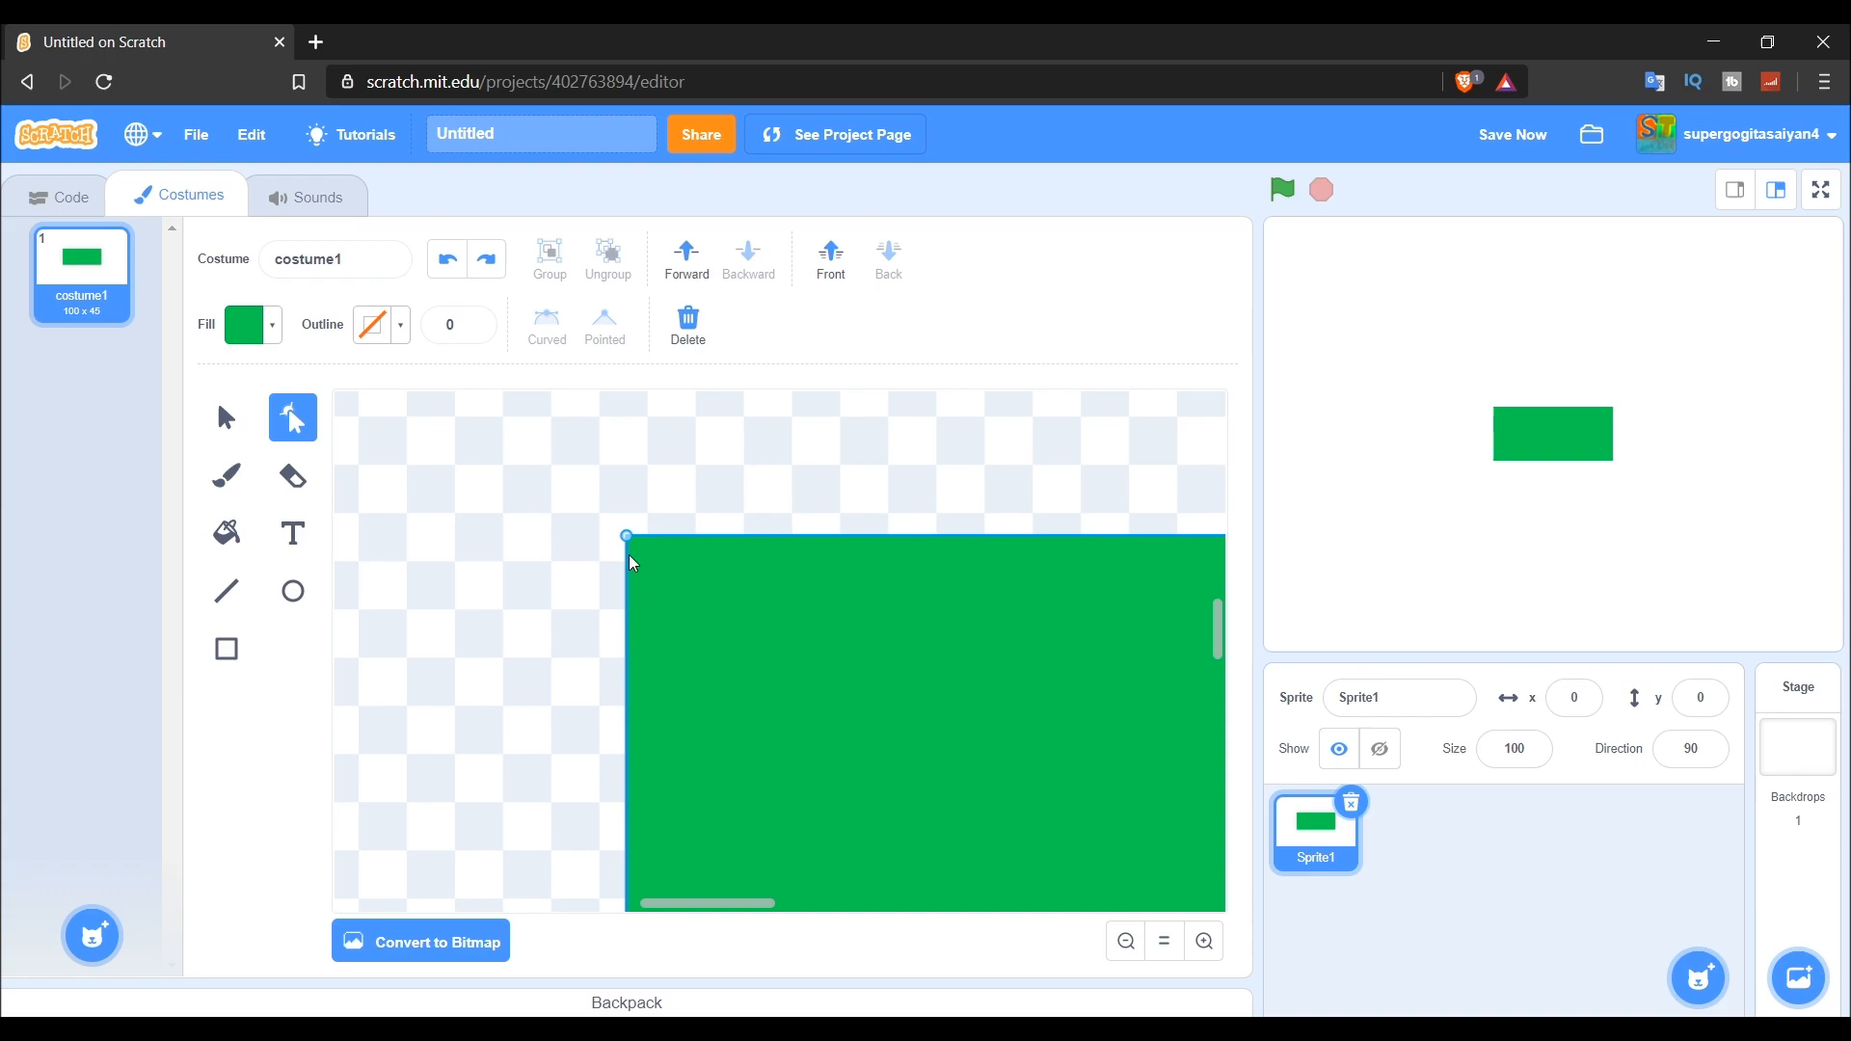
pyautogui.moveTo(609, 548)
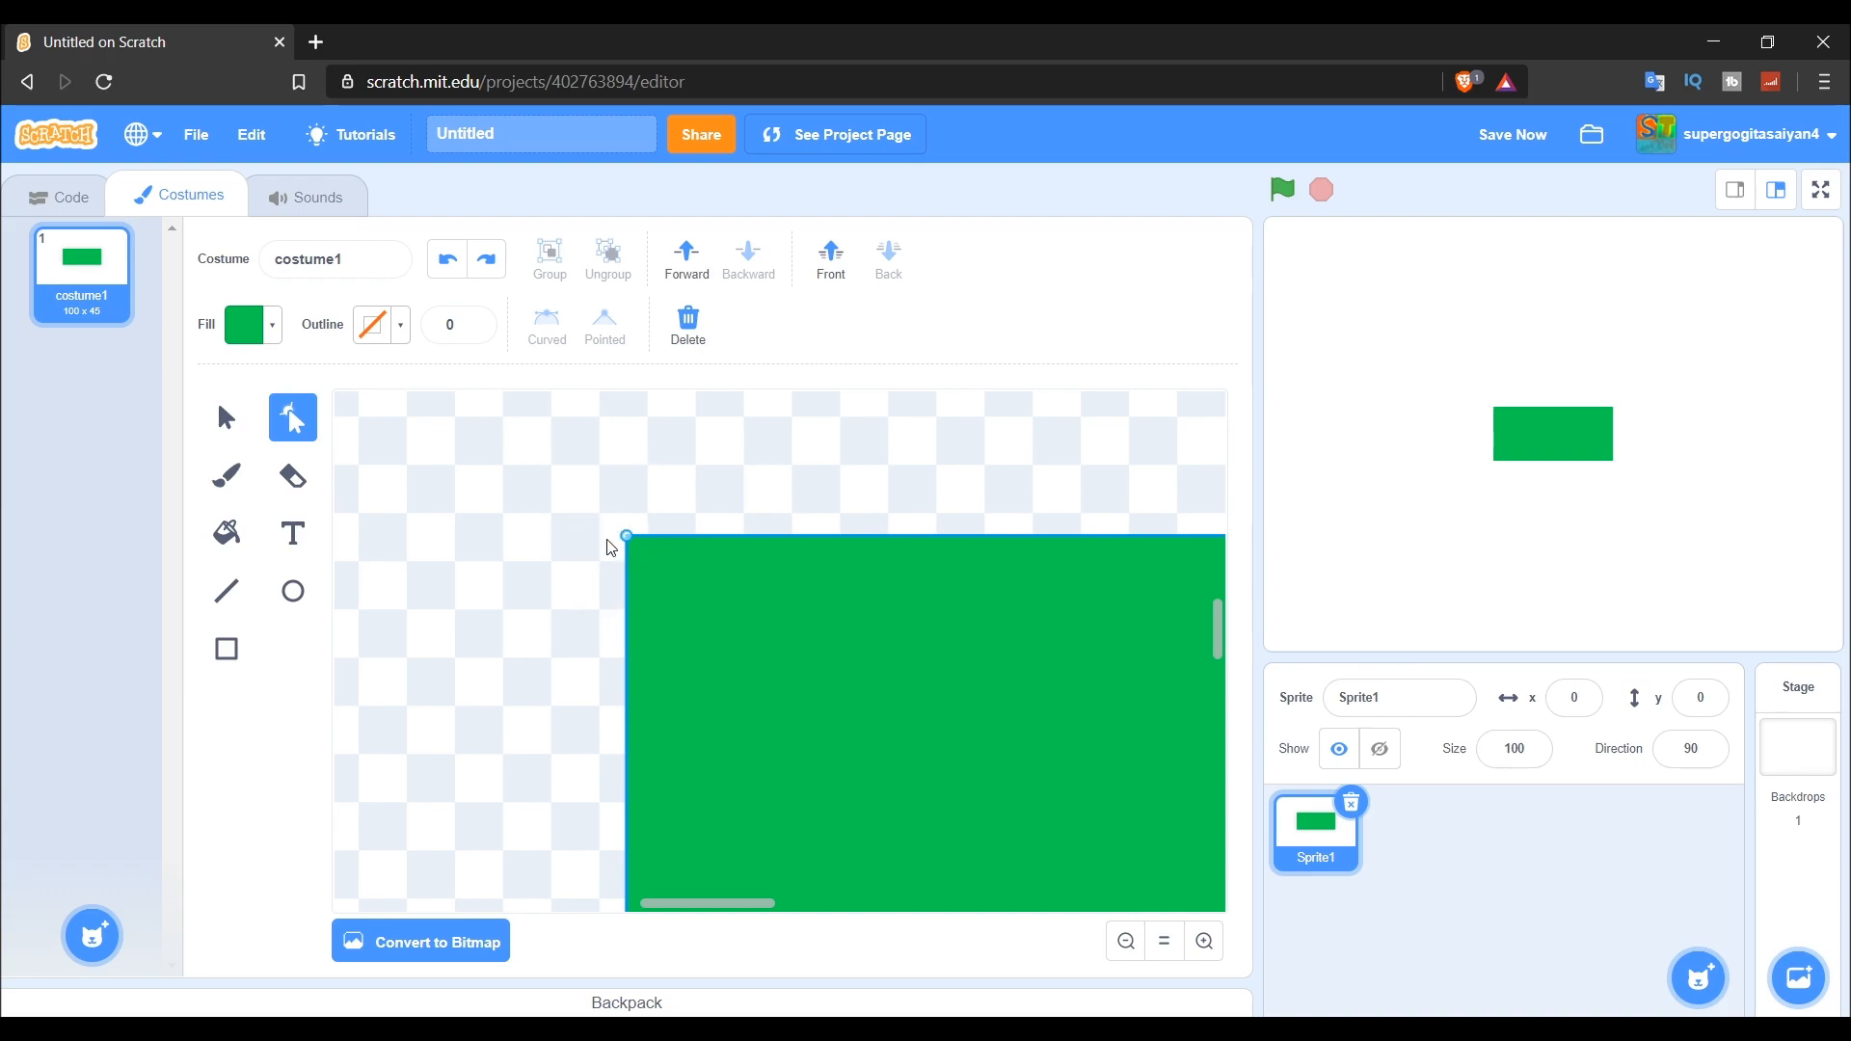
pyautogui.moveTo(624, 582)
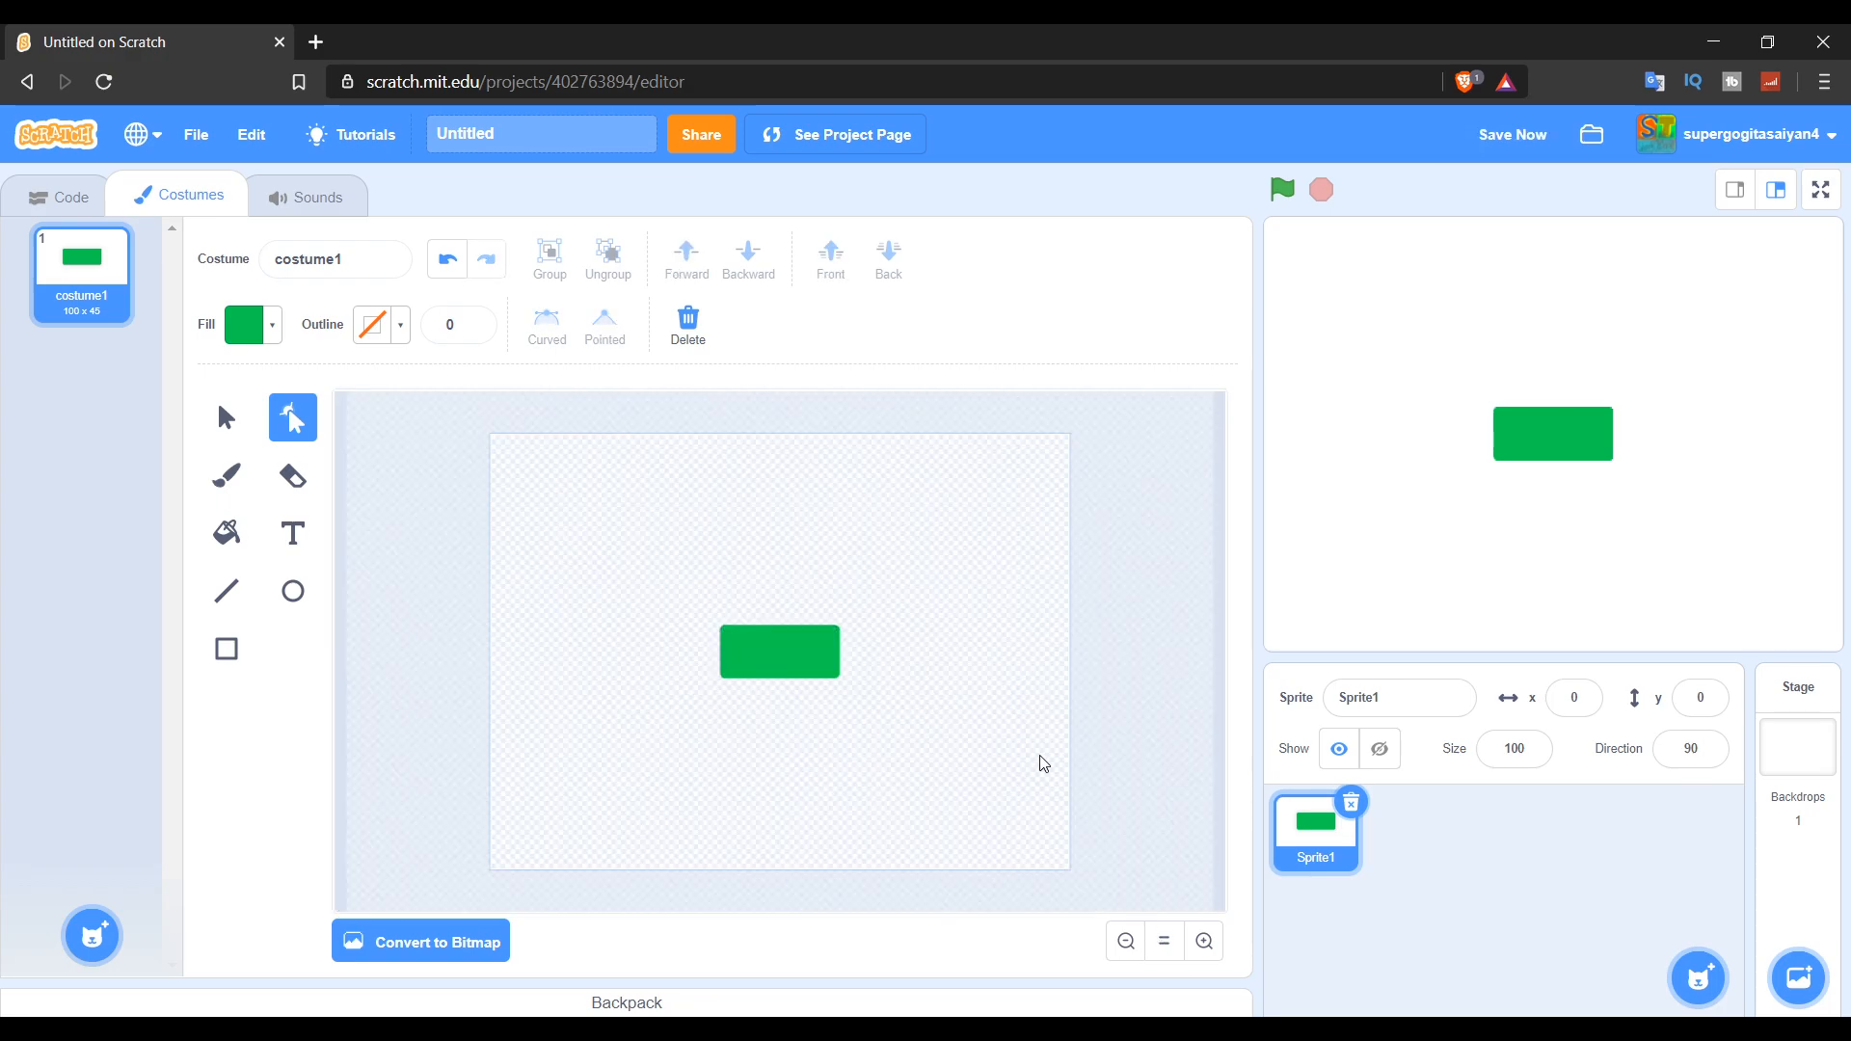
pyautogui.click(1202, 941)
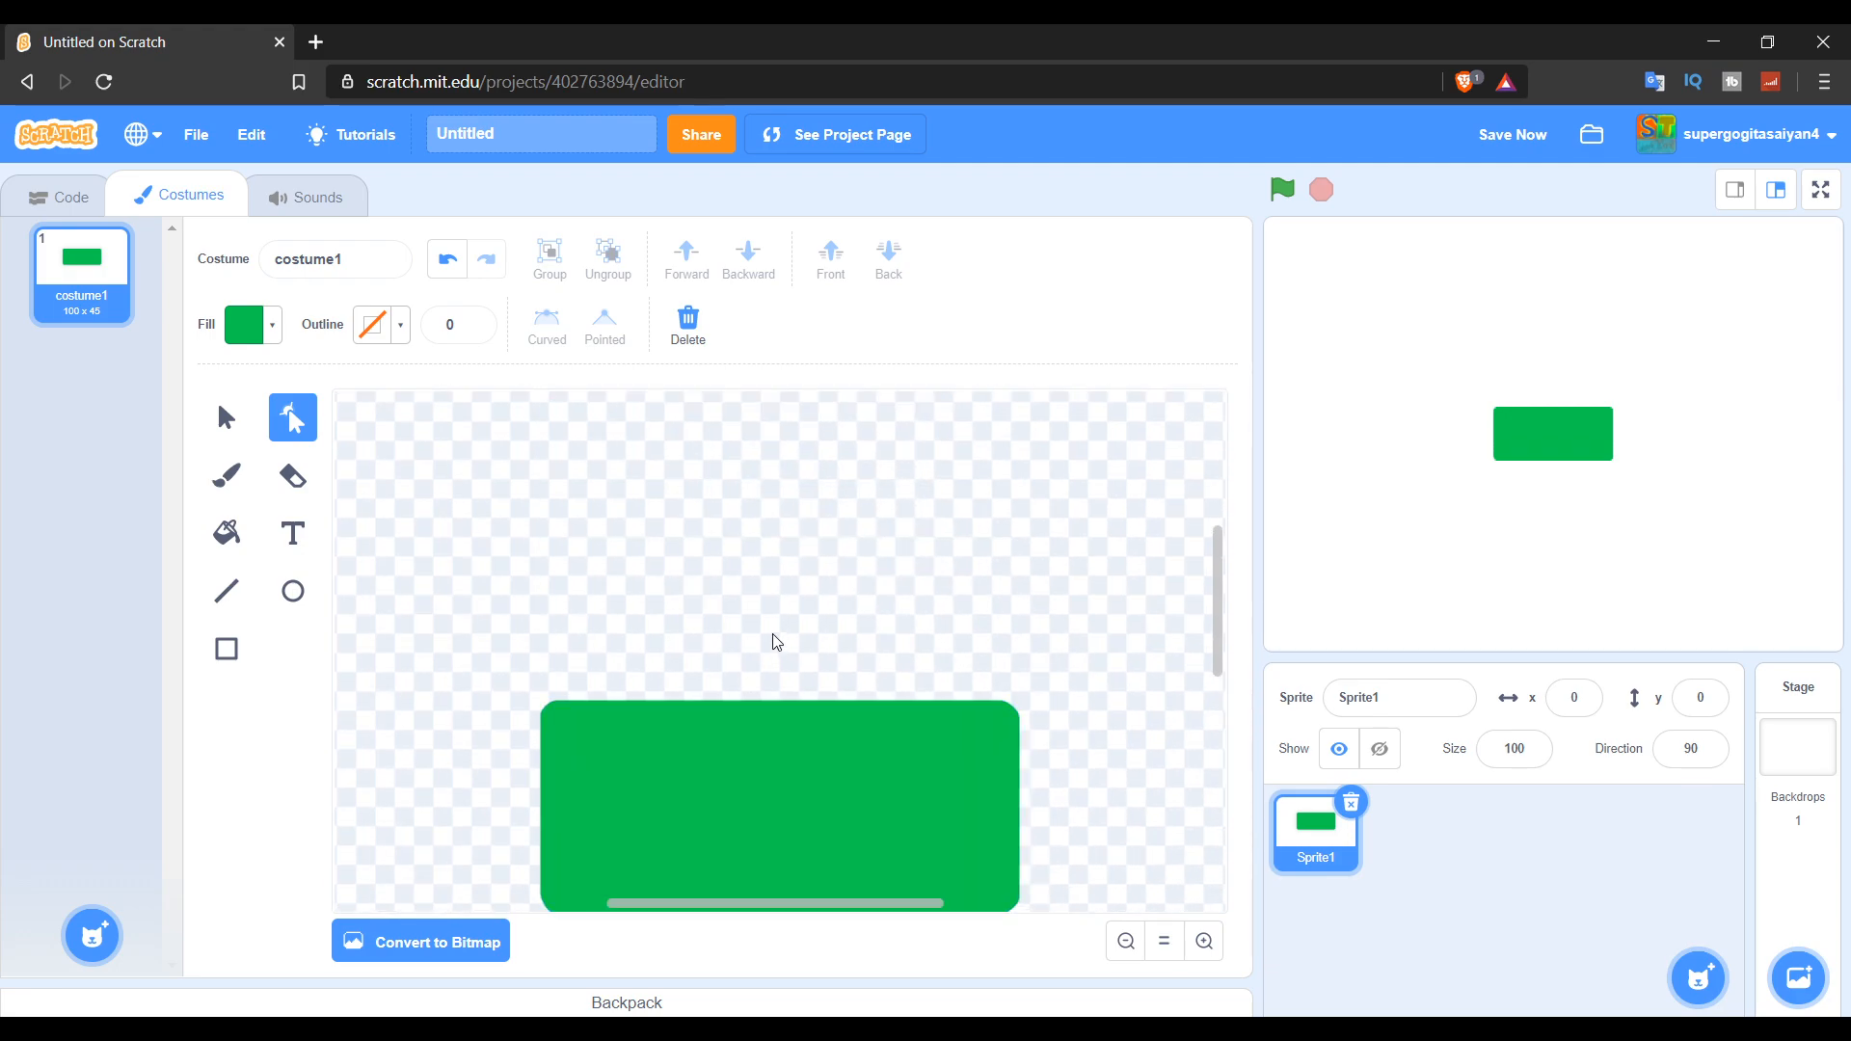
pyautogui.scroll(3)
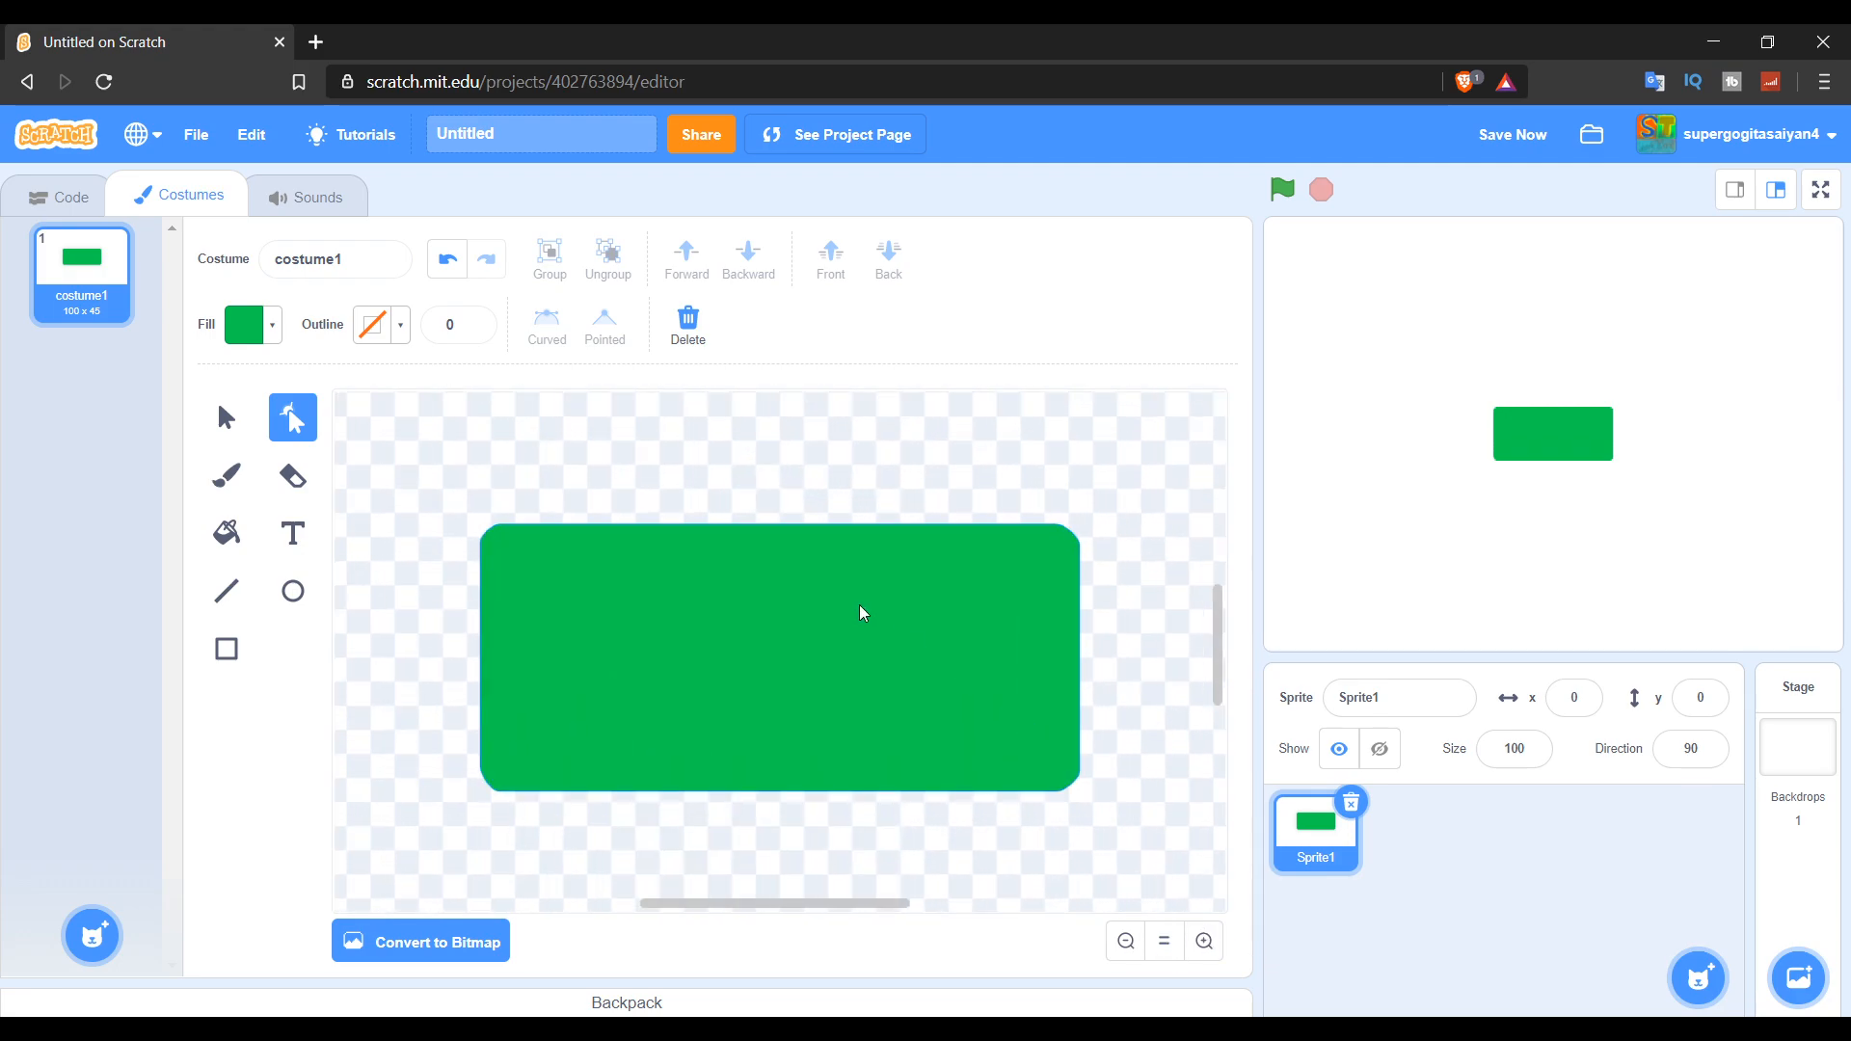
pyautogui.click(779, 657)
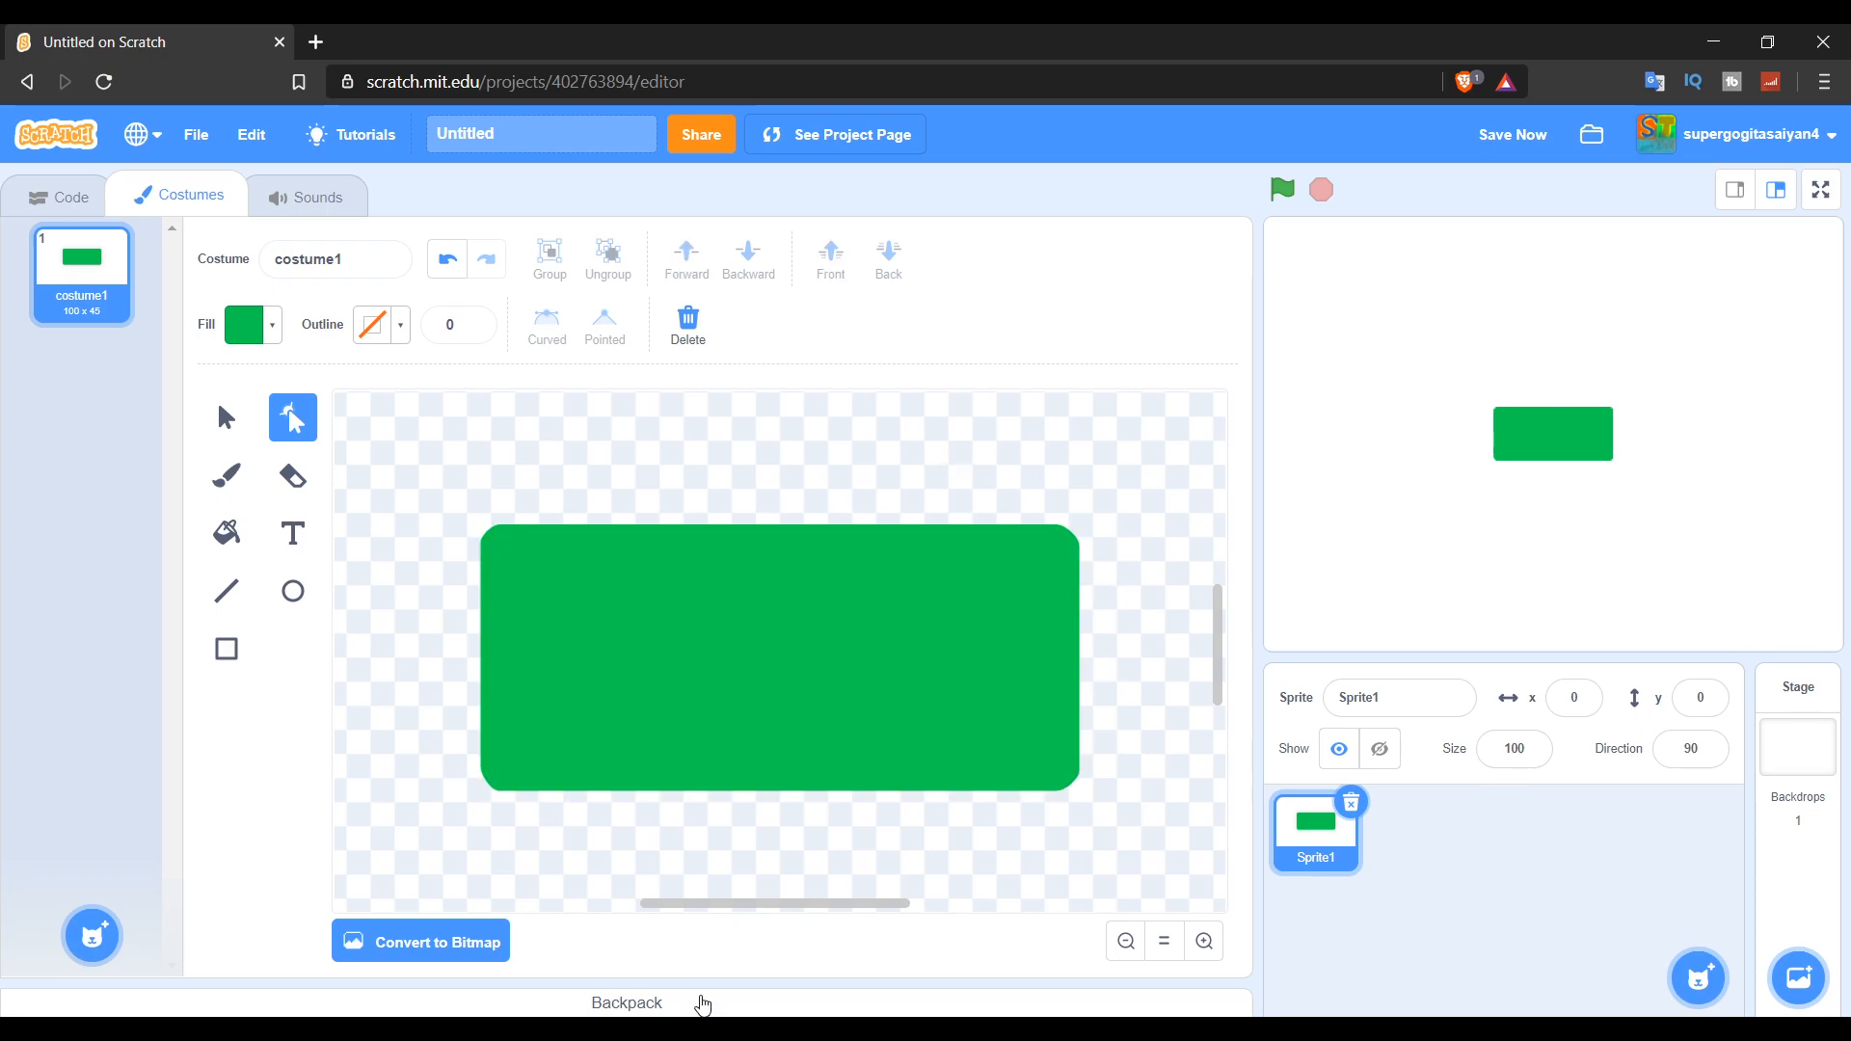
pyautogui.click(292, 533)
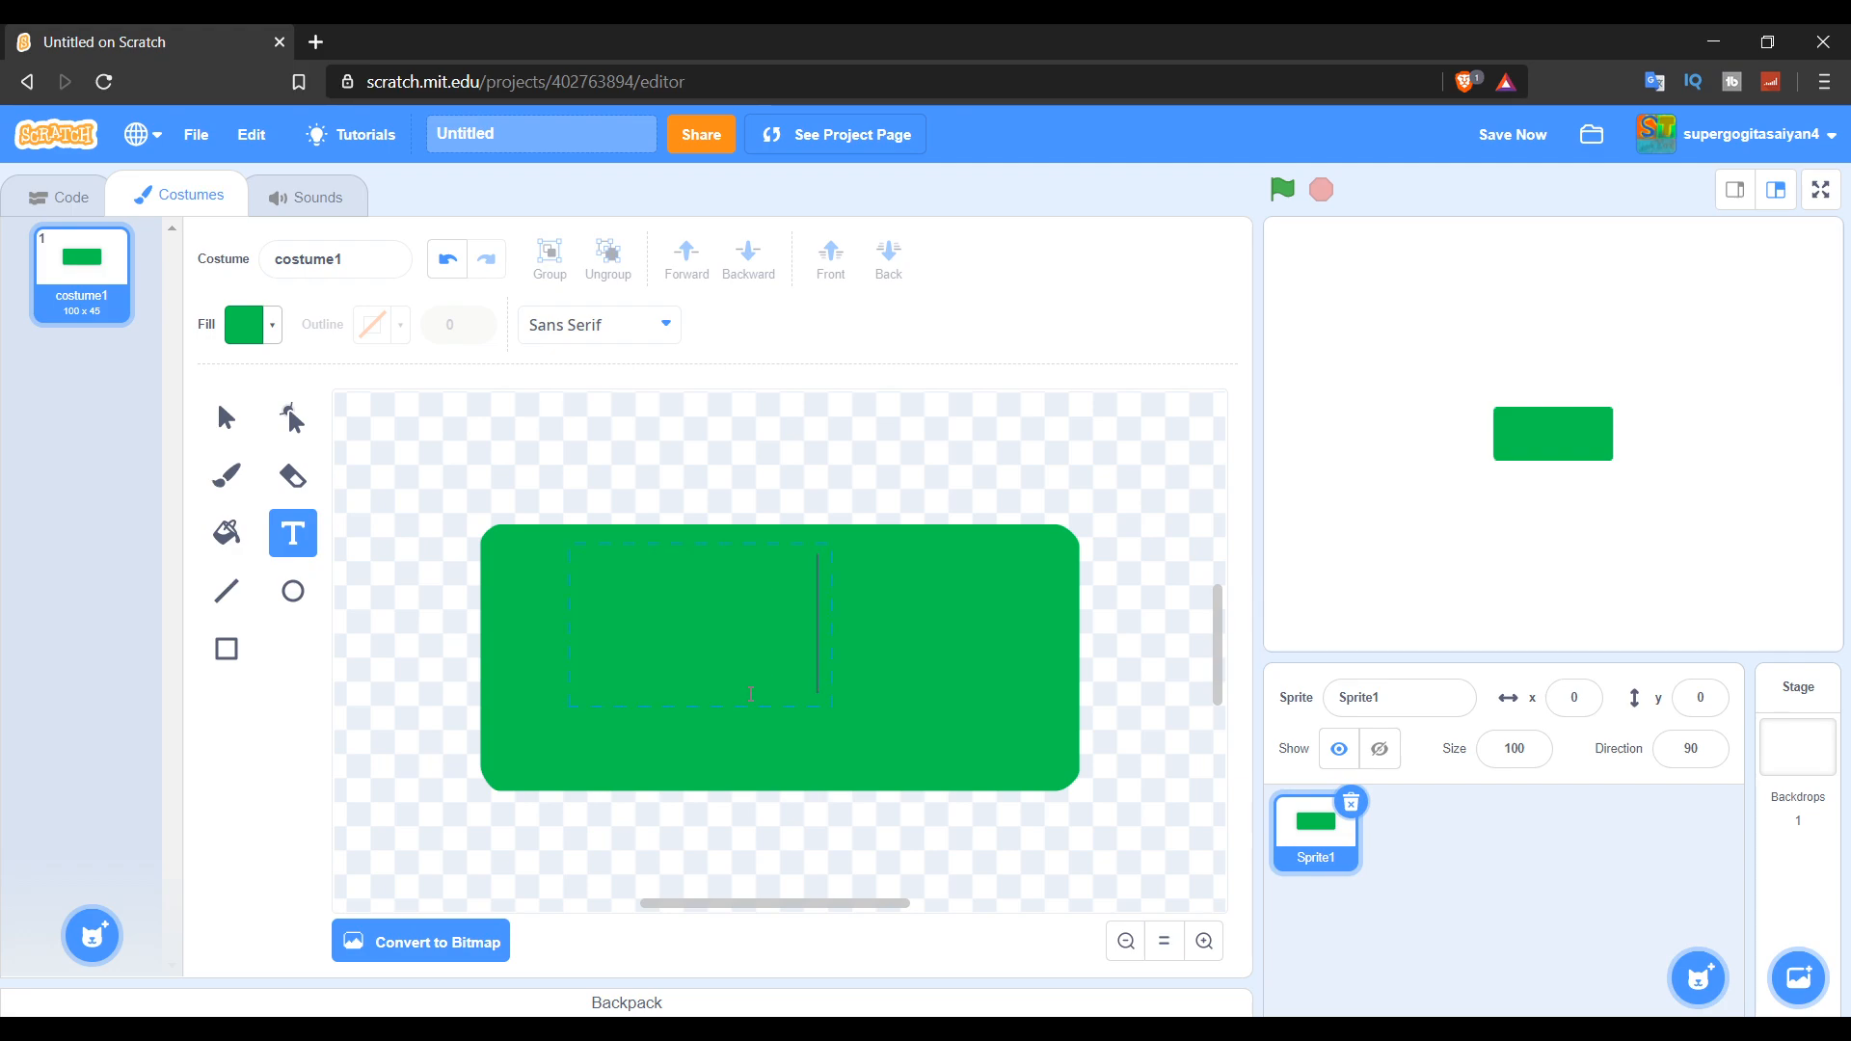
pyautogui.click(578, 620)
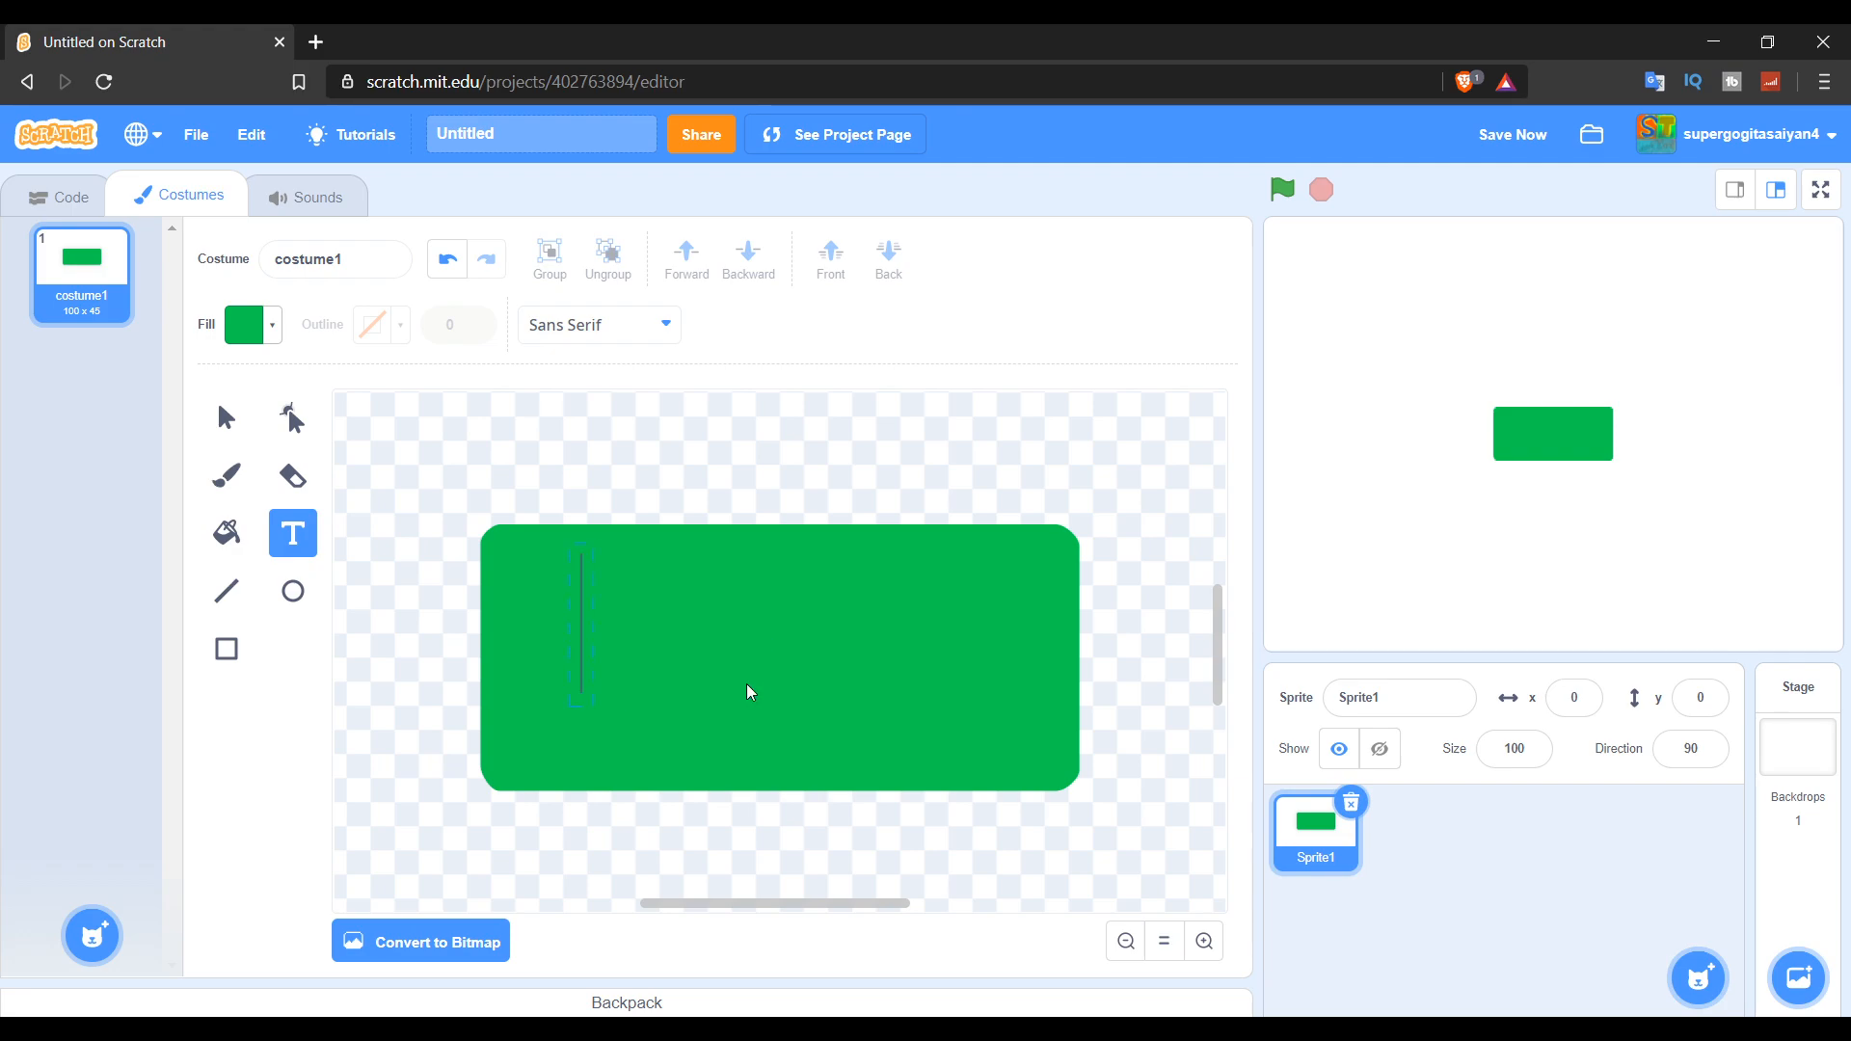
pyautogui.click(1202, 941)
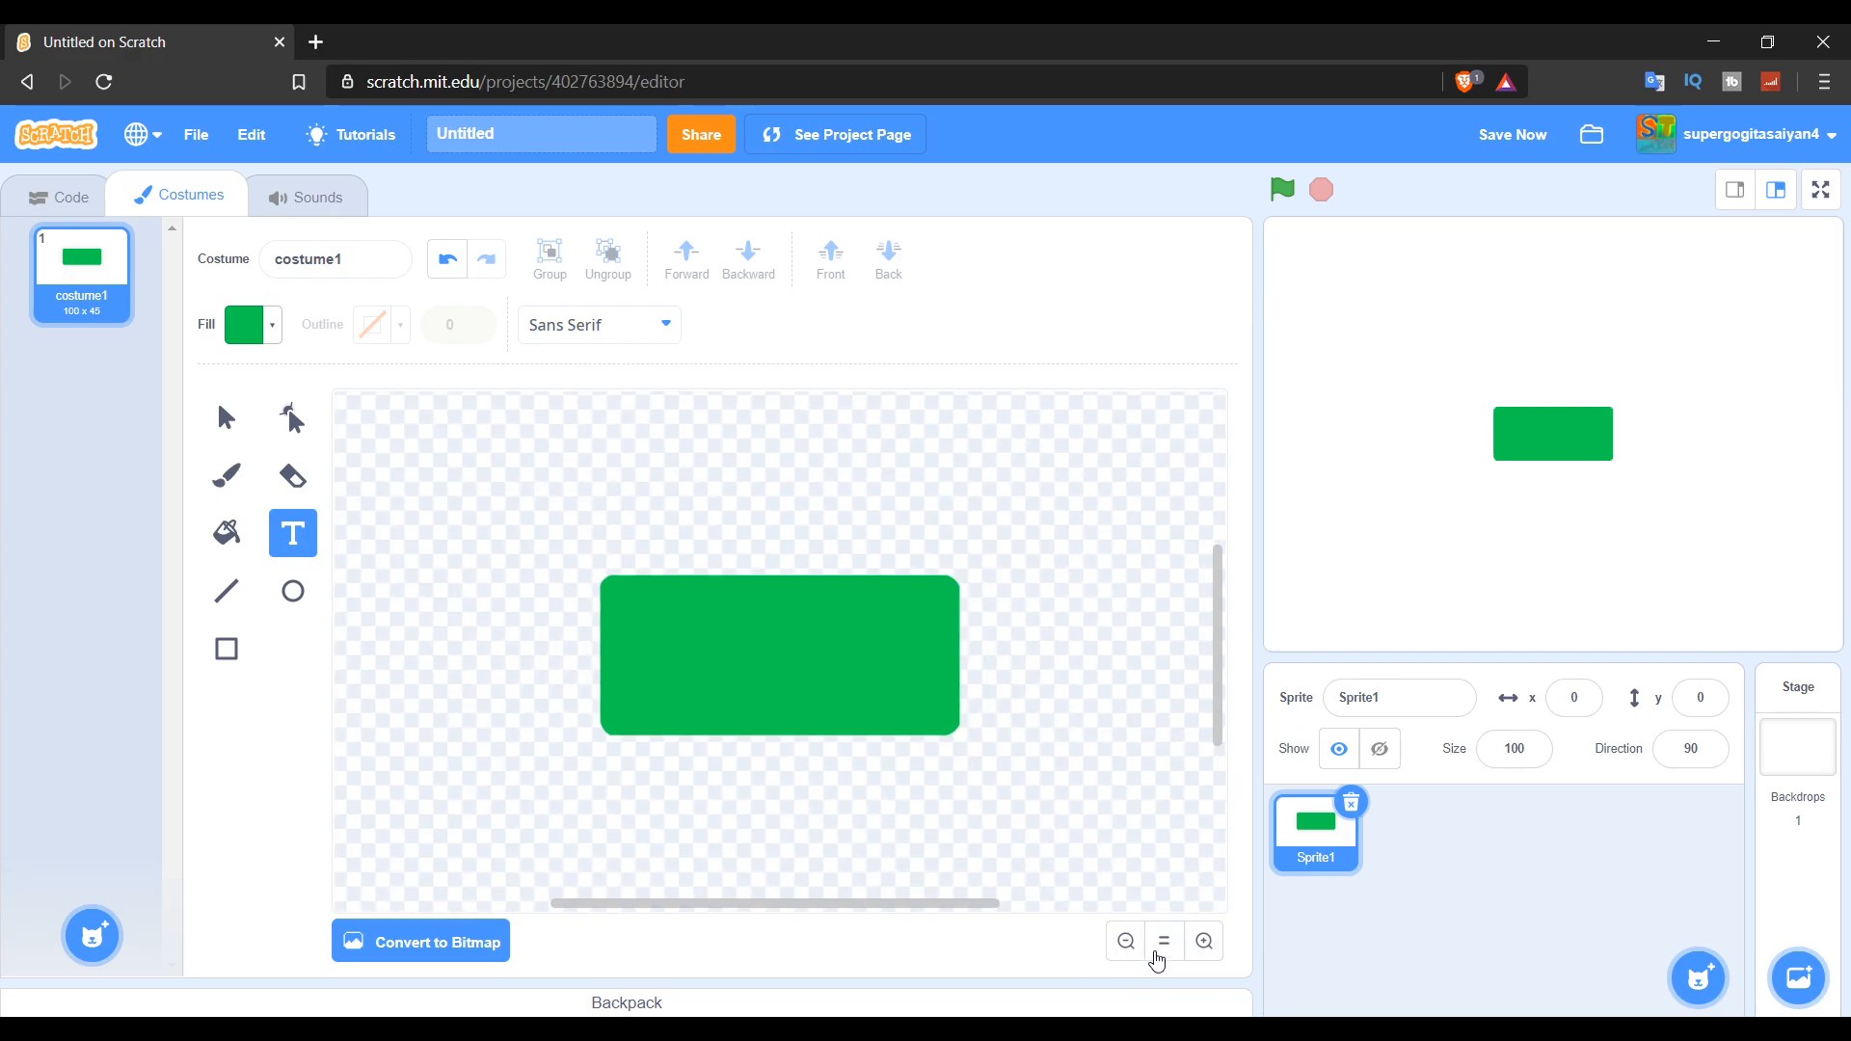
pyautogui.click(1124, 941)
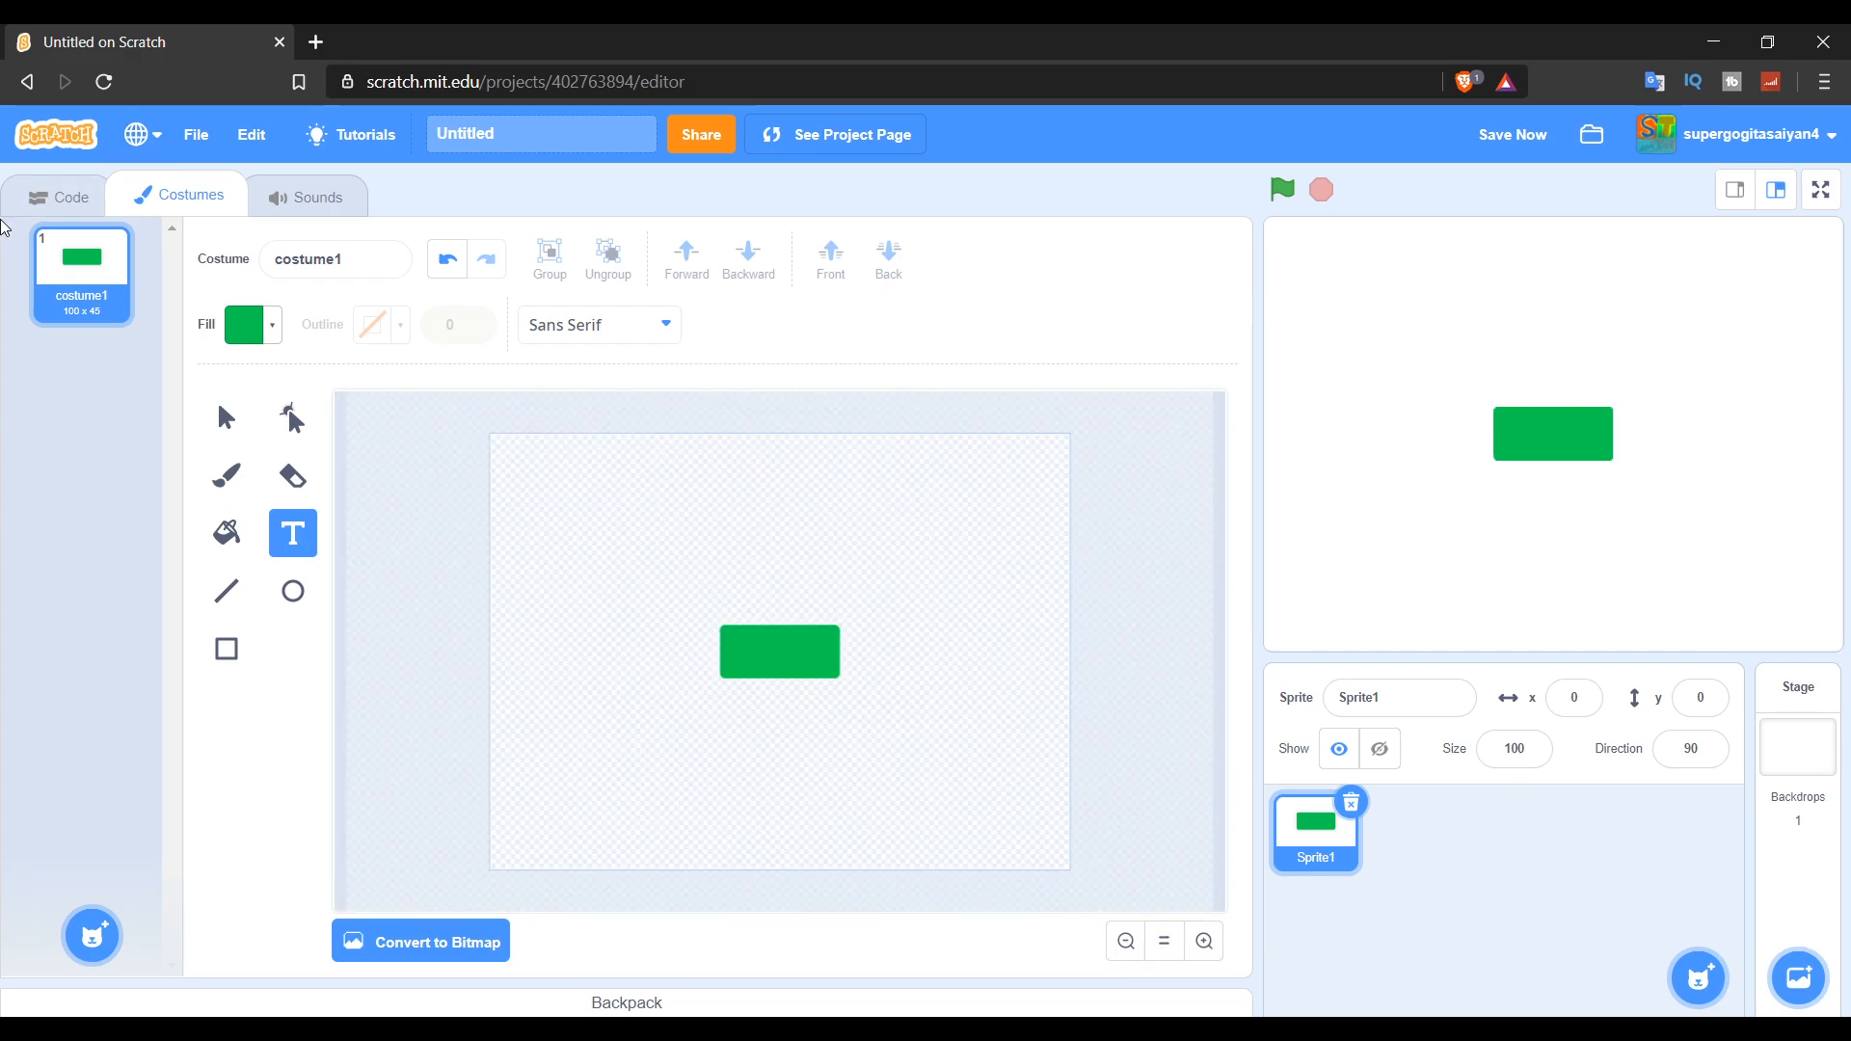
# Return to the code area and browse My Blocks, then Motion blocks.
pyautogui.click(57, 196)
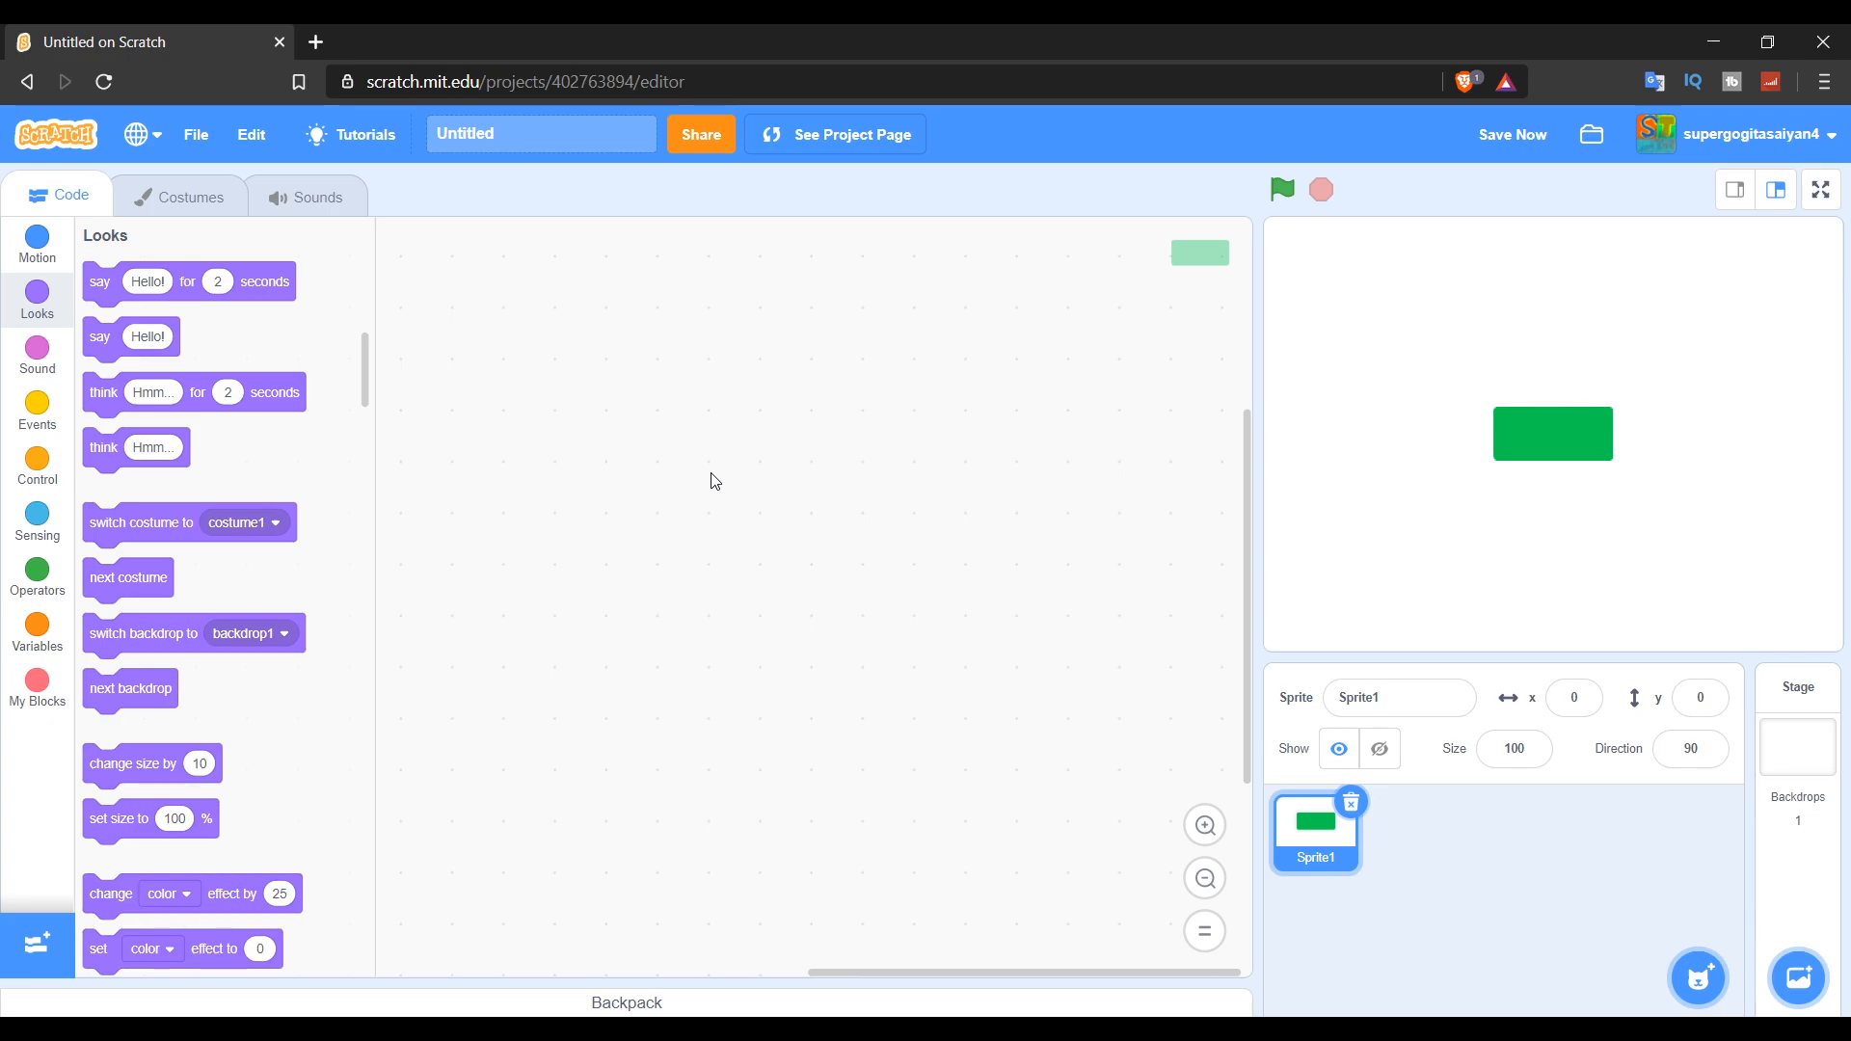
pyautogui.moveTo(462, 909)
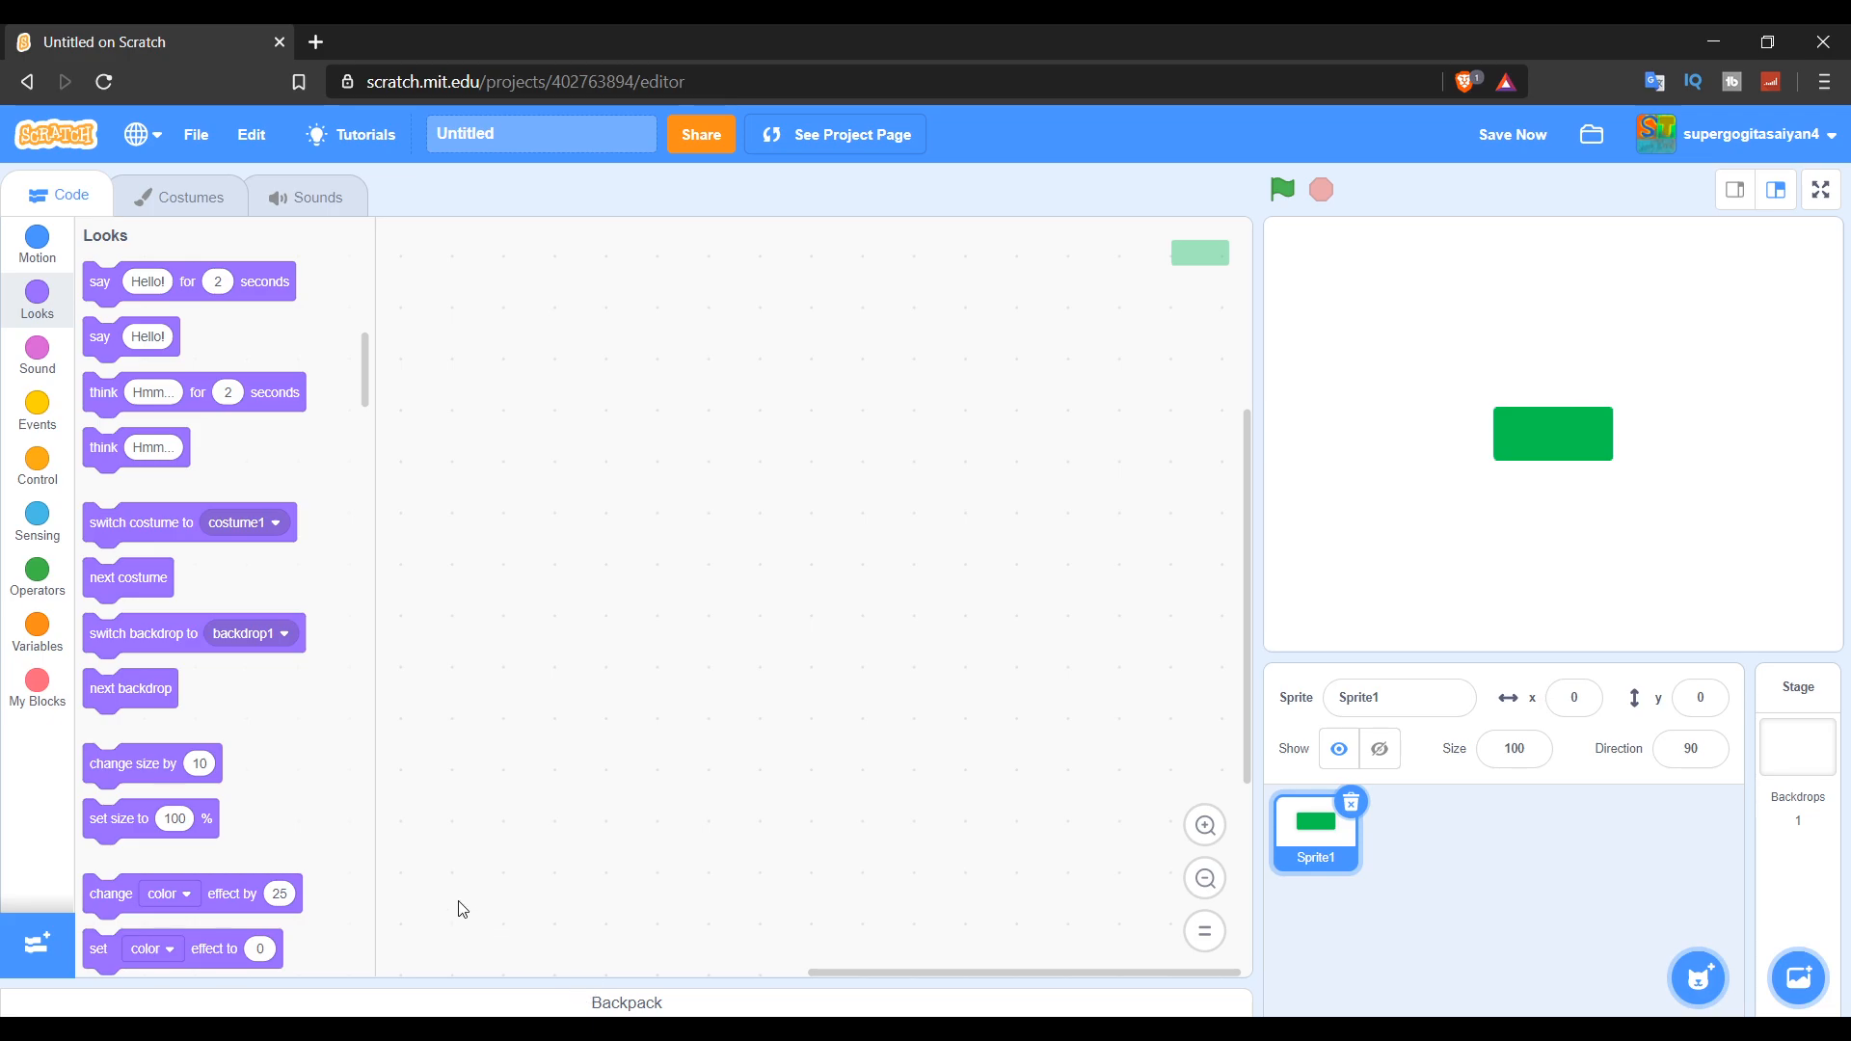
pyautogui.moveTo(133, 522)
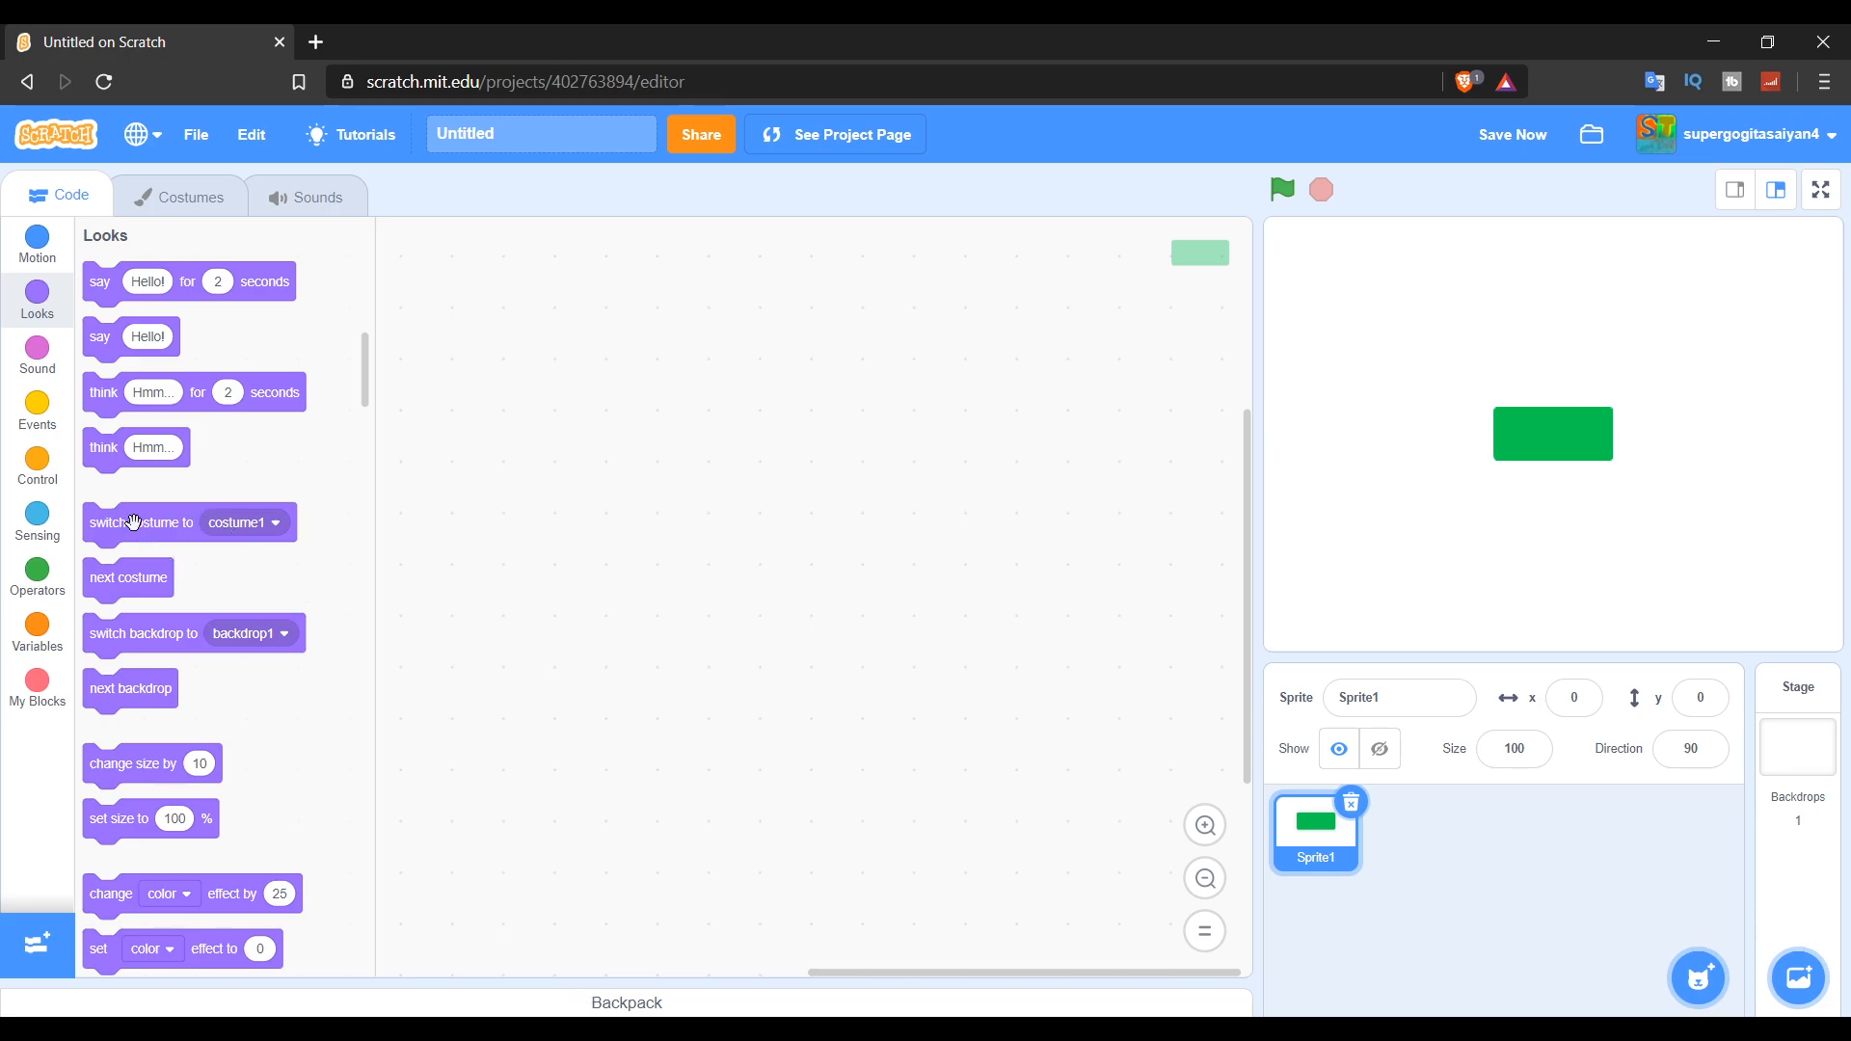
pyautogui.moveTo(273, 635)
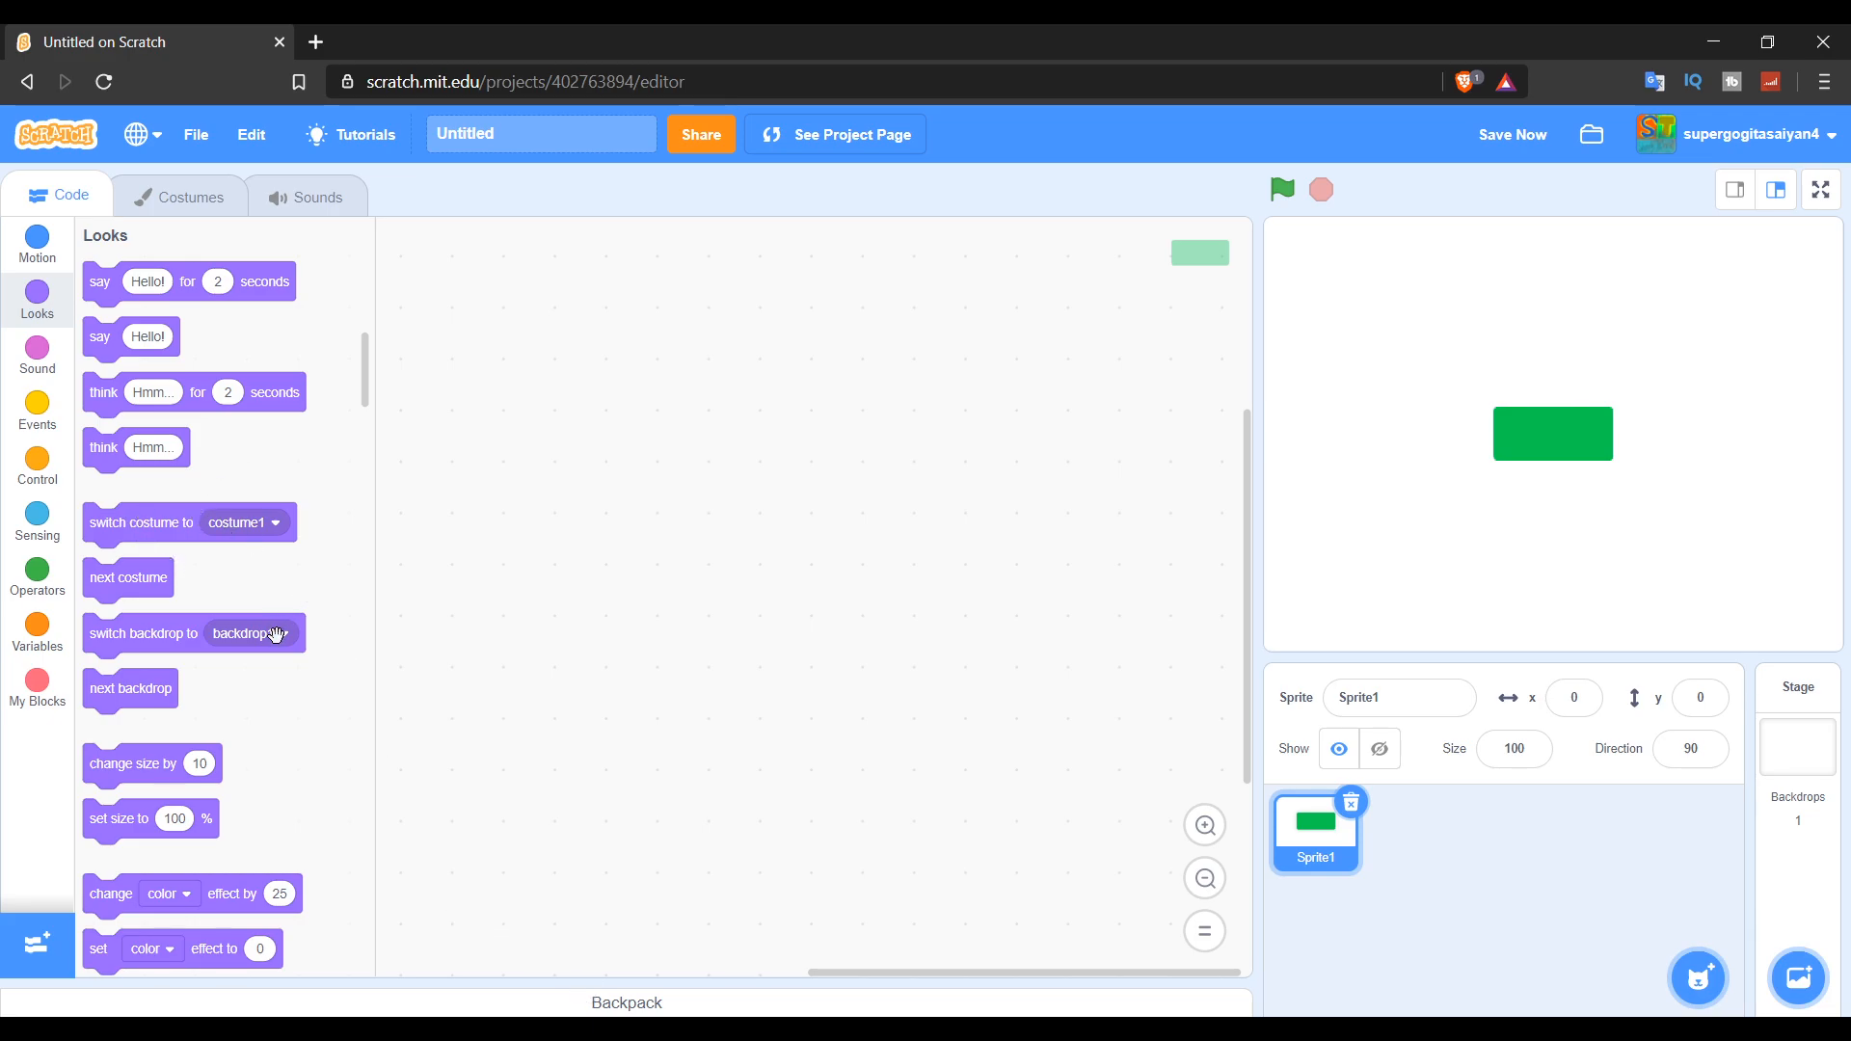
pyautogui.scroll(-3)
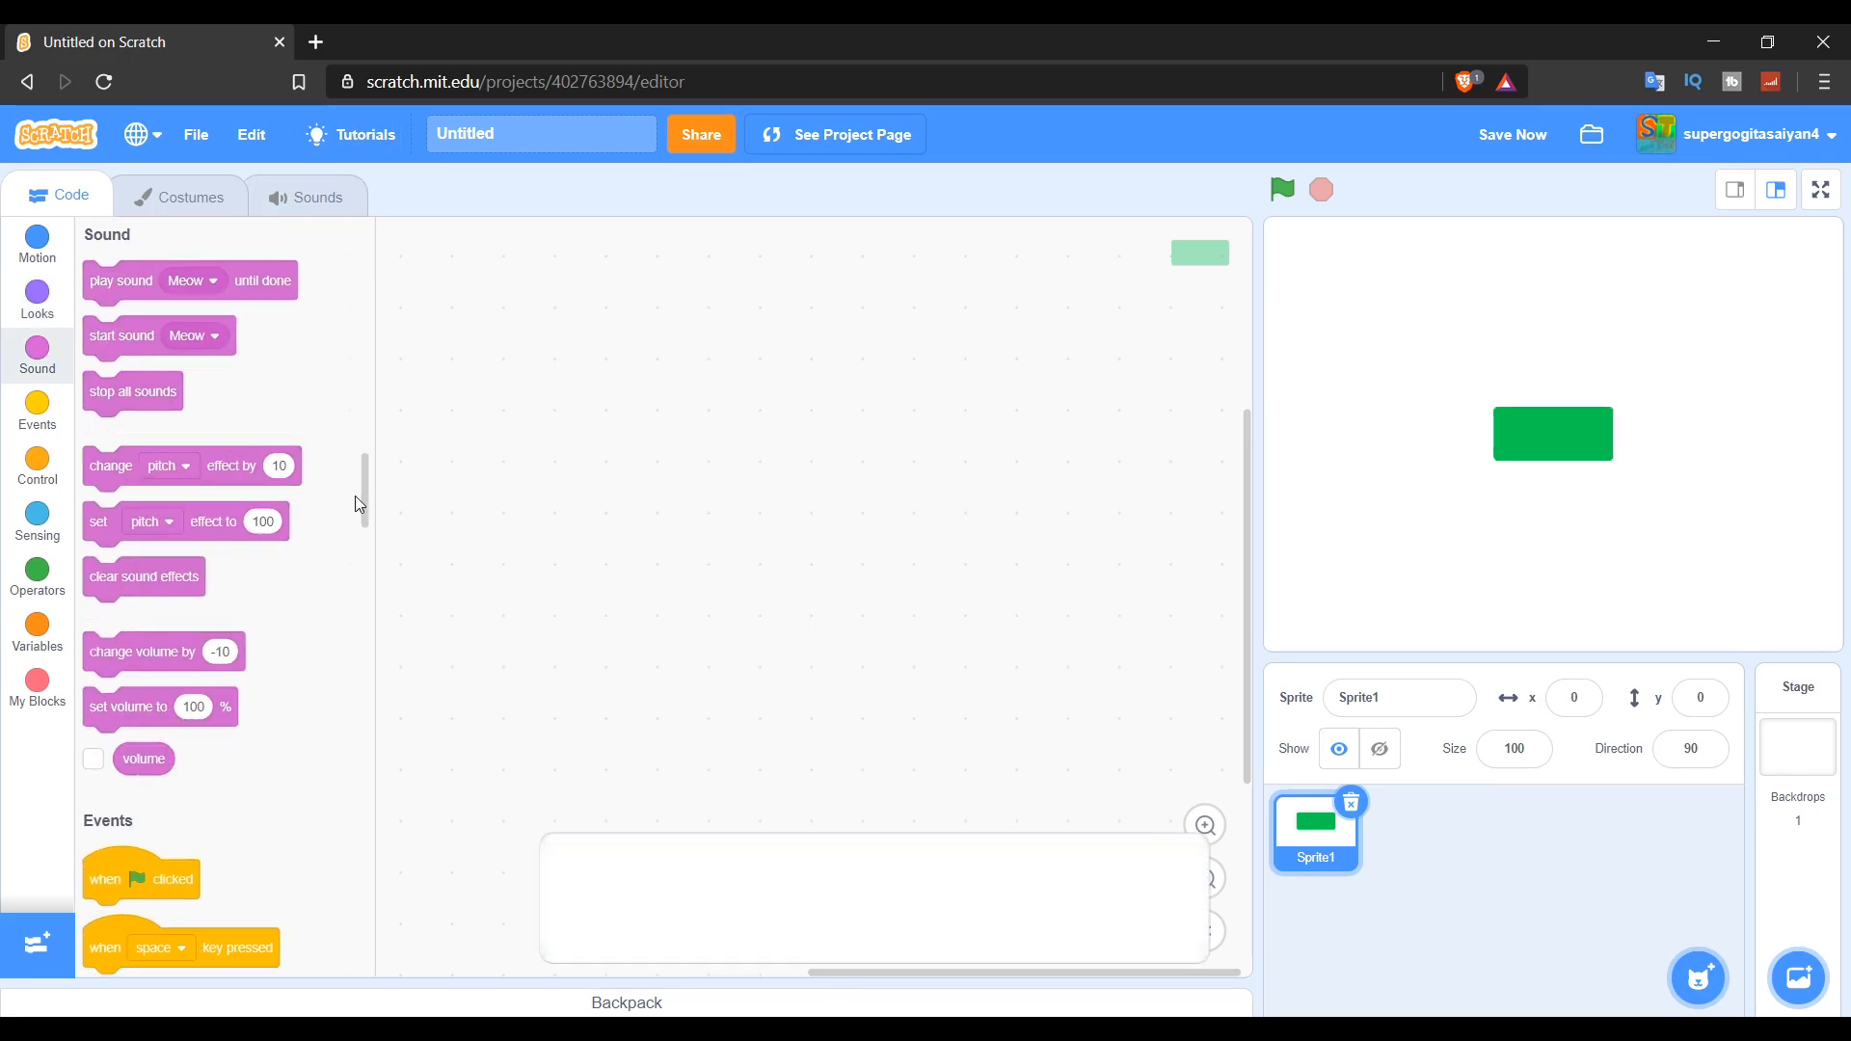
pyautogui.click(36, 685)
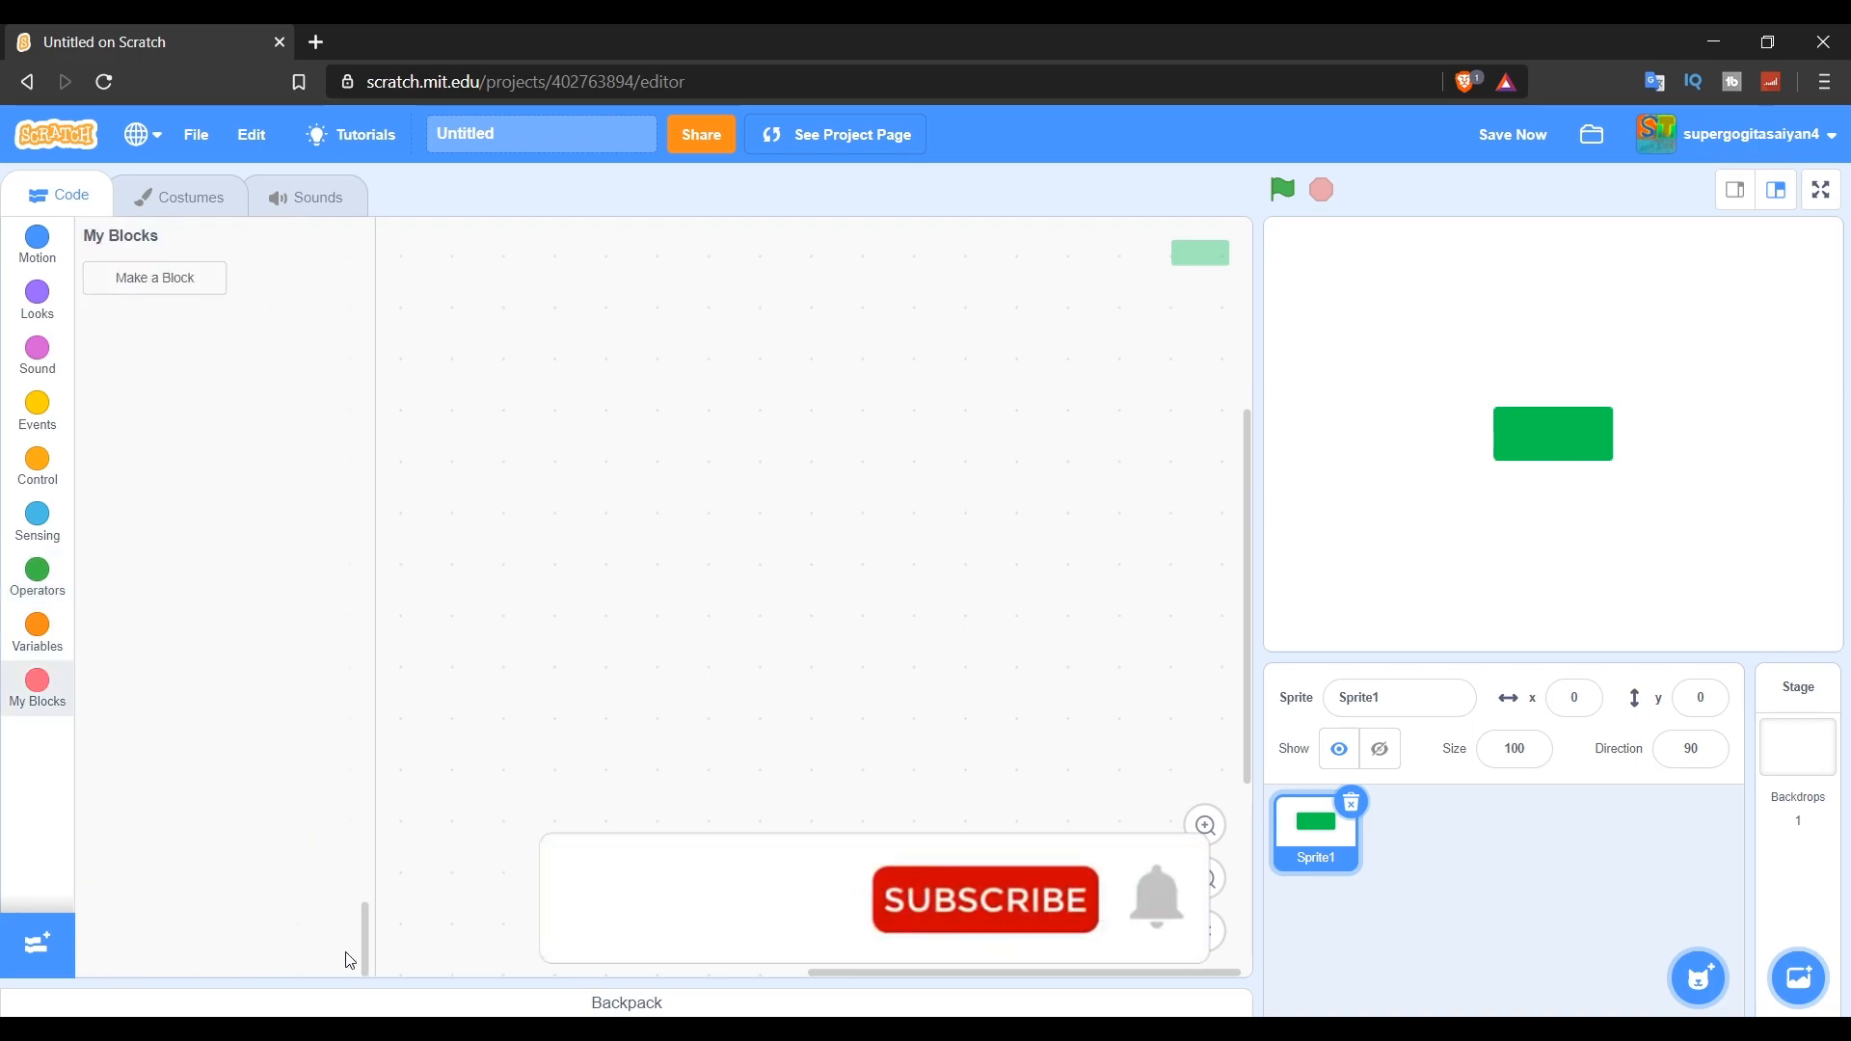
pyautogui.click(37, 244)
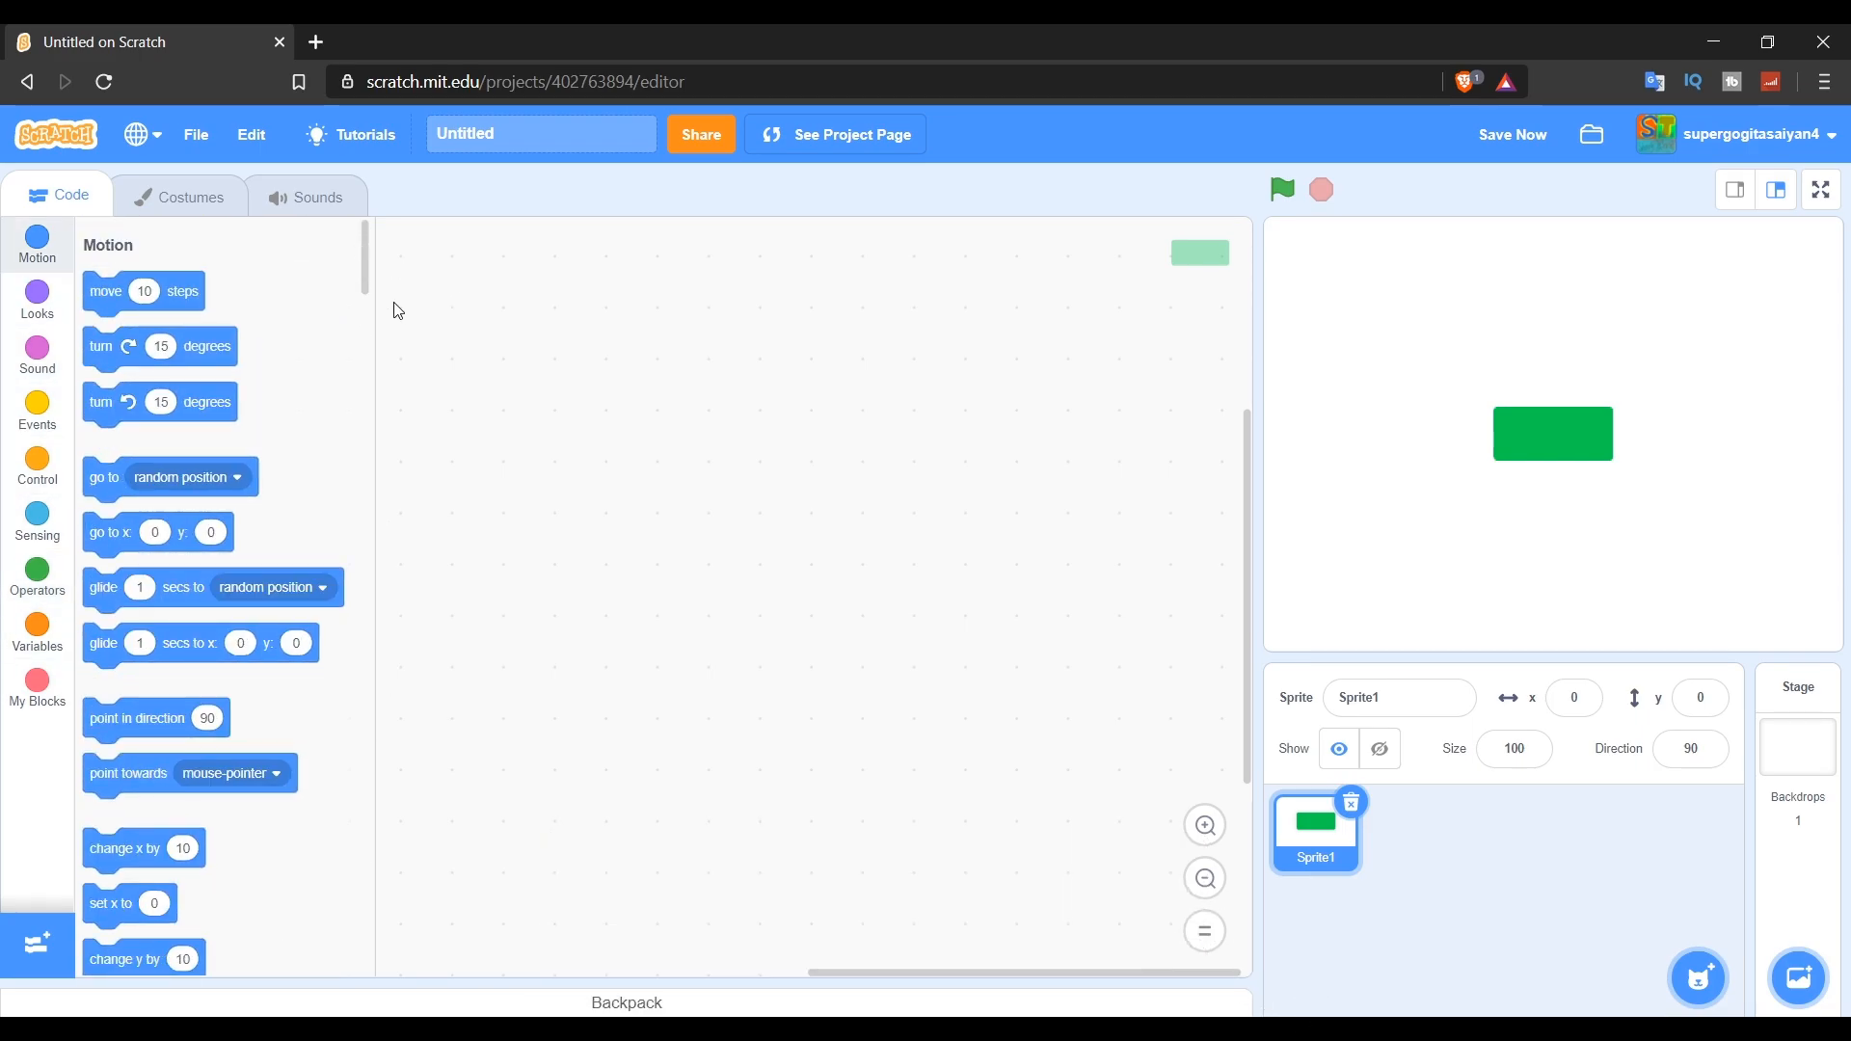
pyautogui.moveTo(302, 458)
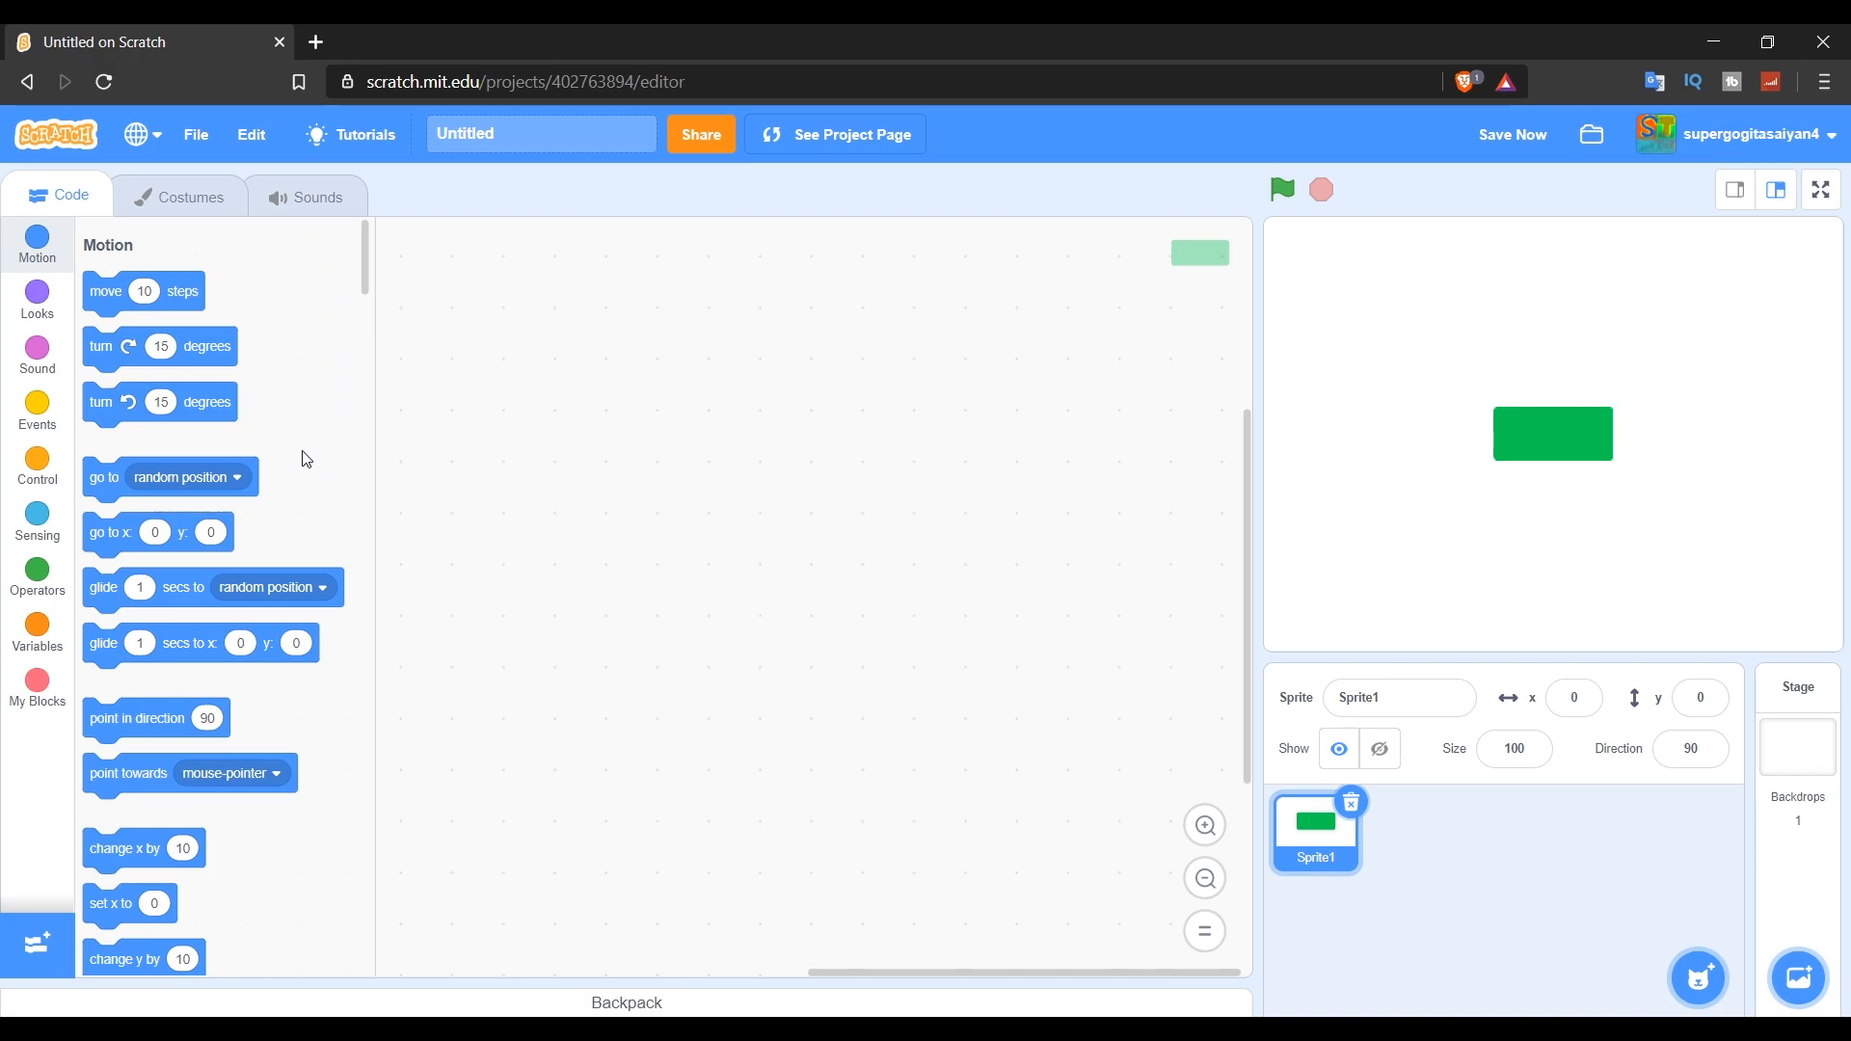